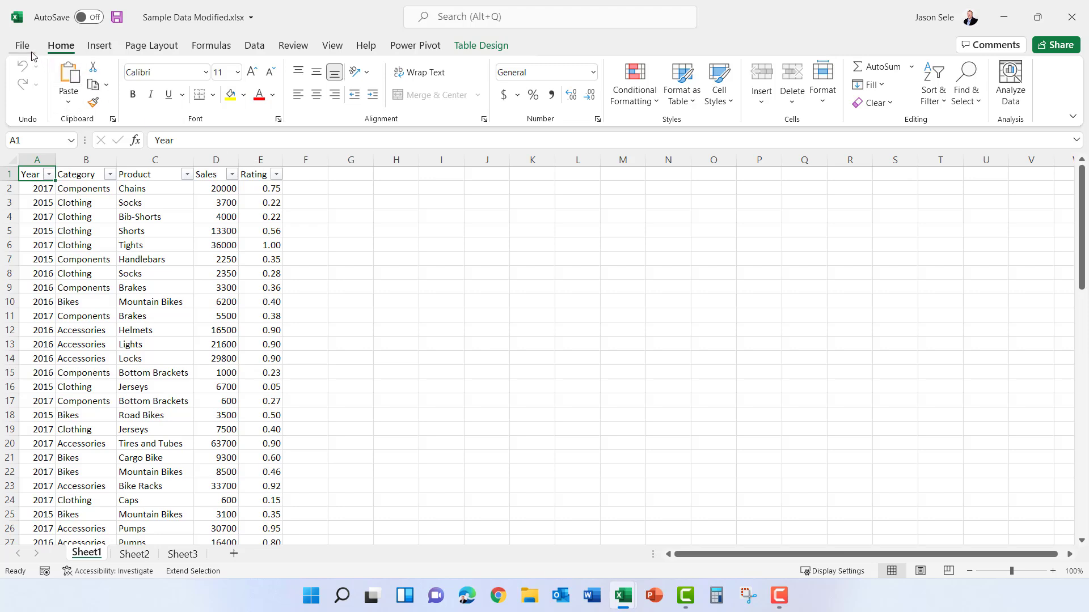
Enable the Inquire COM add-in from Excel Options so its ribbon tab appears
left_click(22, 45)
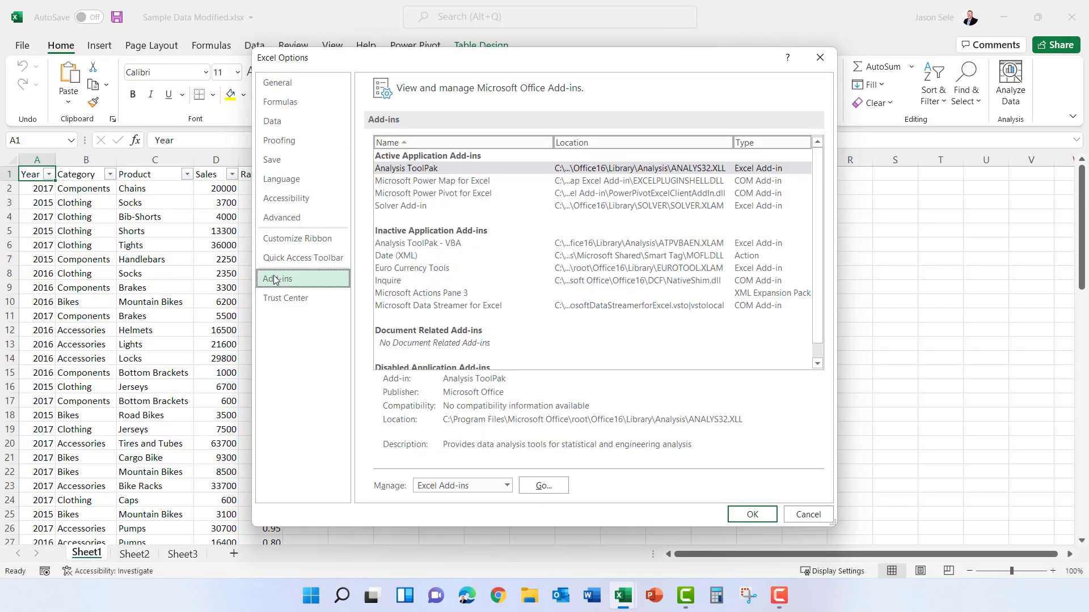
left_click(506, 484)
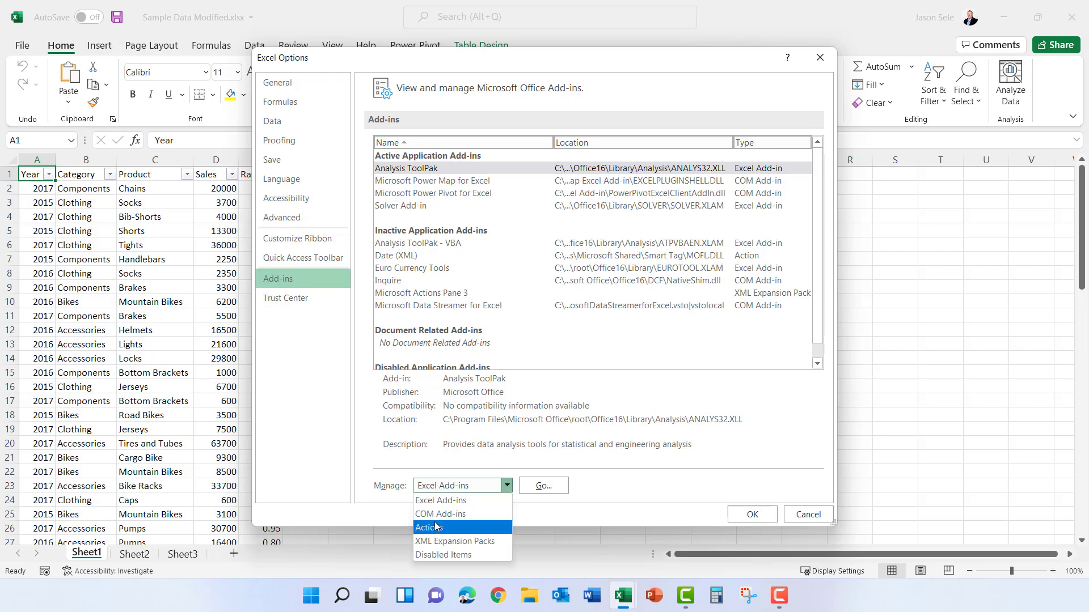
left_click(440, 513)
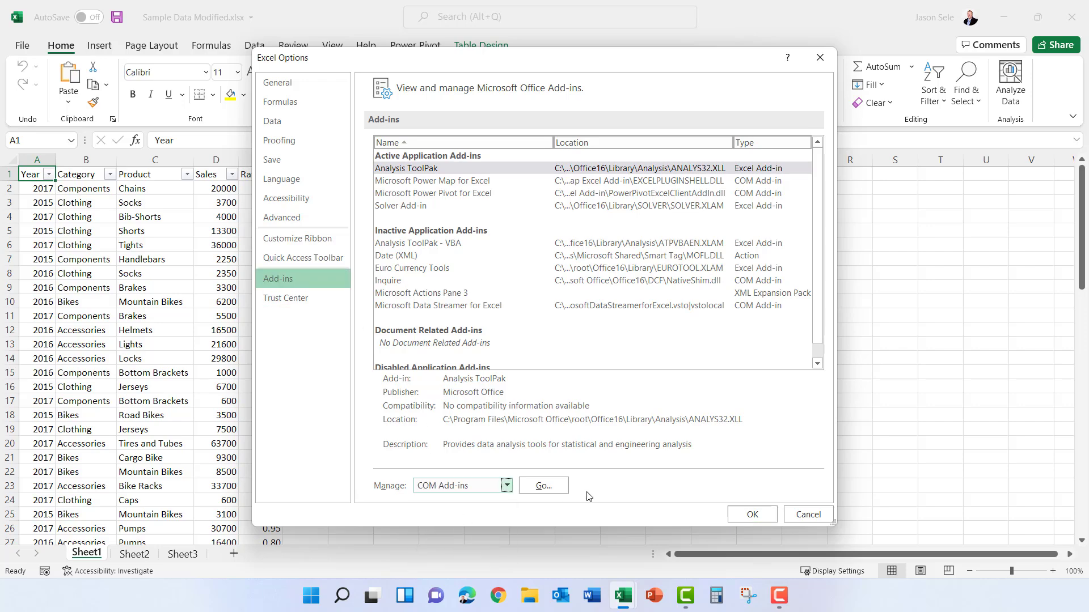
left_click(543, 485)
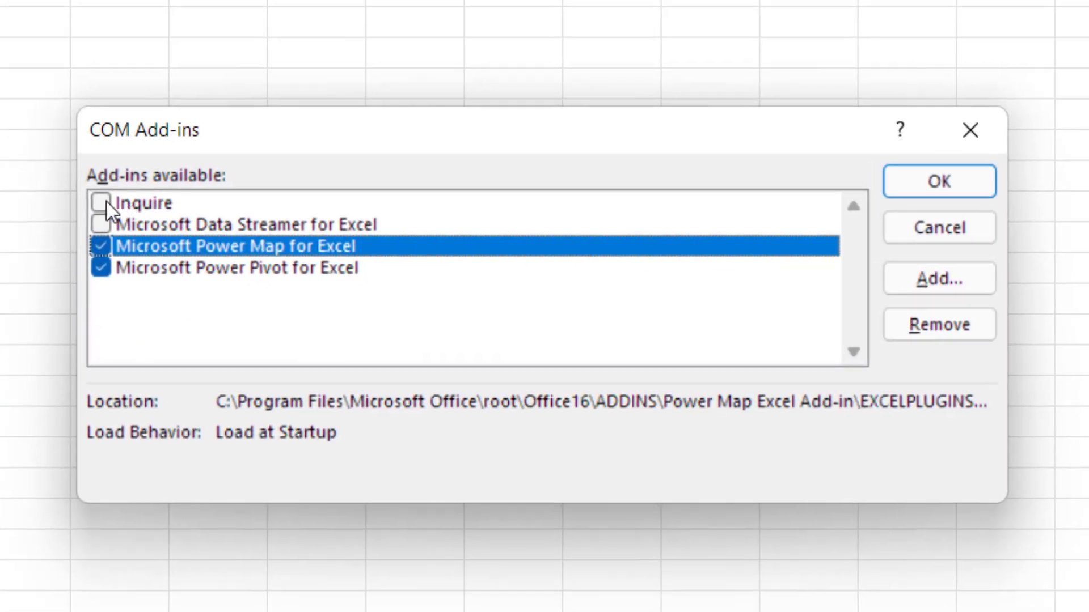
left_click(938, 180)
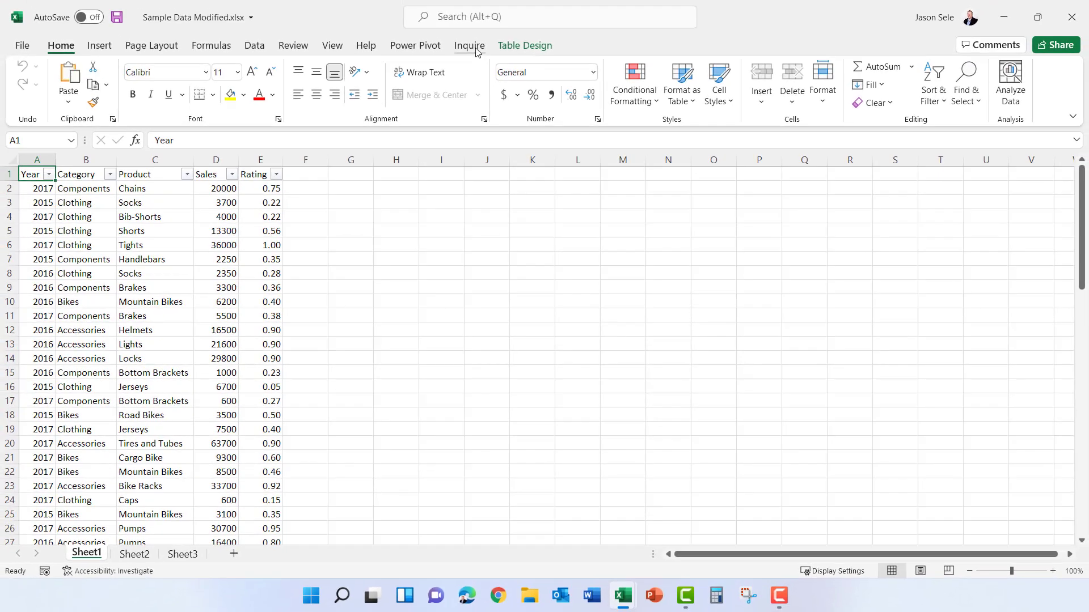
Review the Inquire tools, then list open workbooks via View > Switch Windows to pick Sample Data.xlsx
left_click(469, 45)
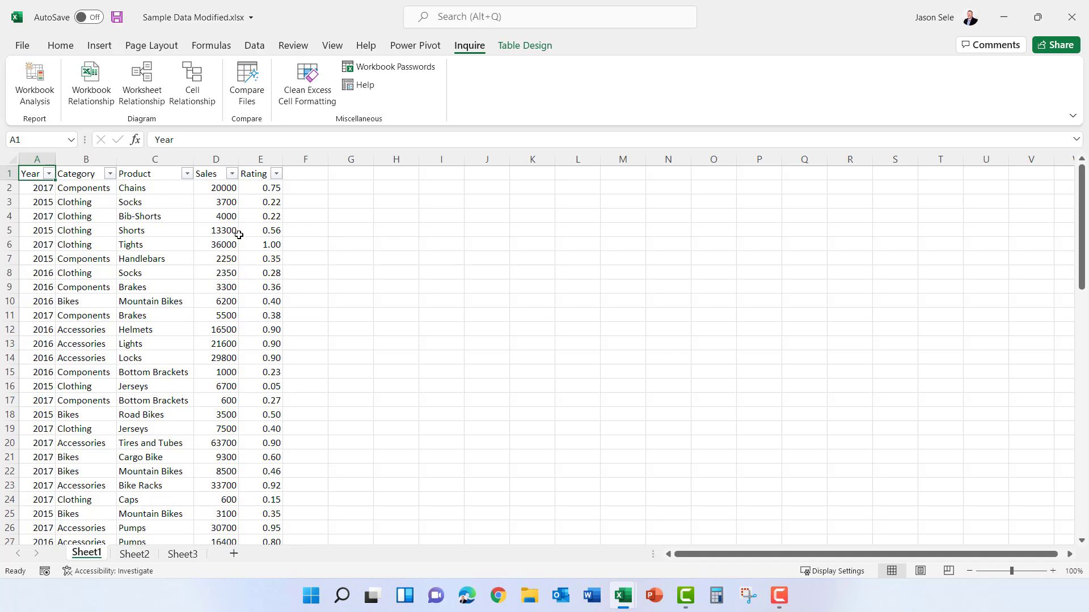
mouse_move(248, 362)
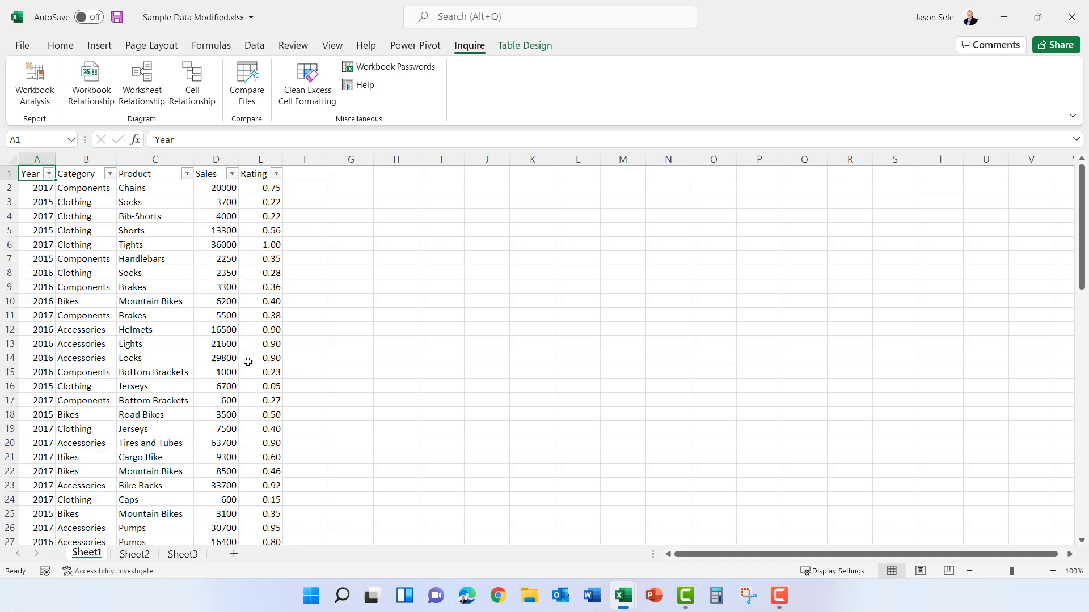
mouse_move(308, 295)
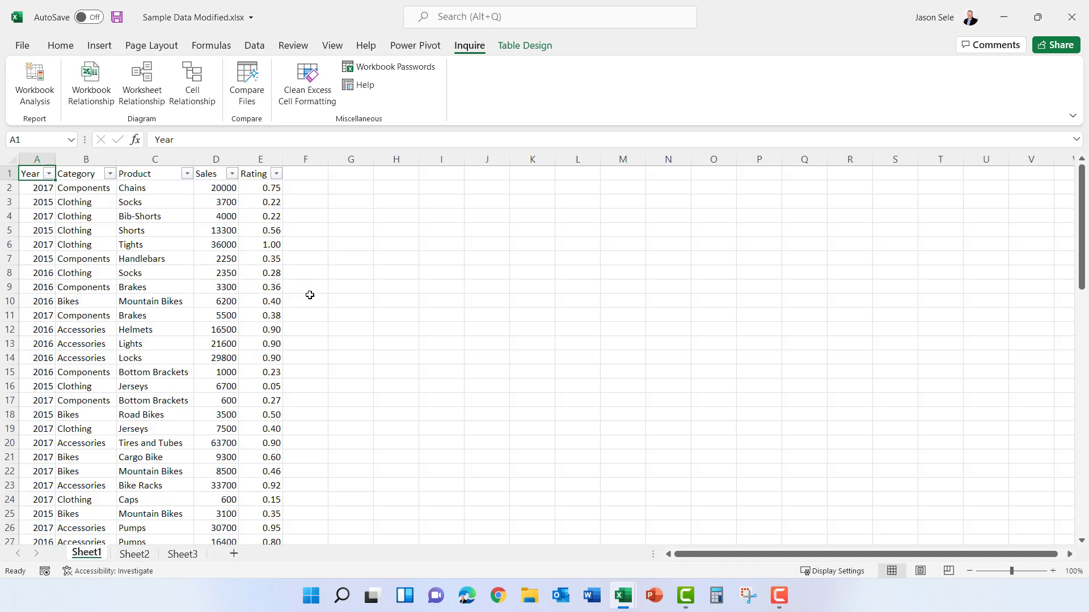
mouse_move(211, 62)
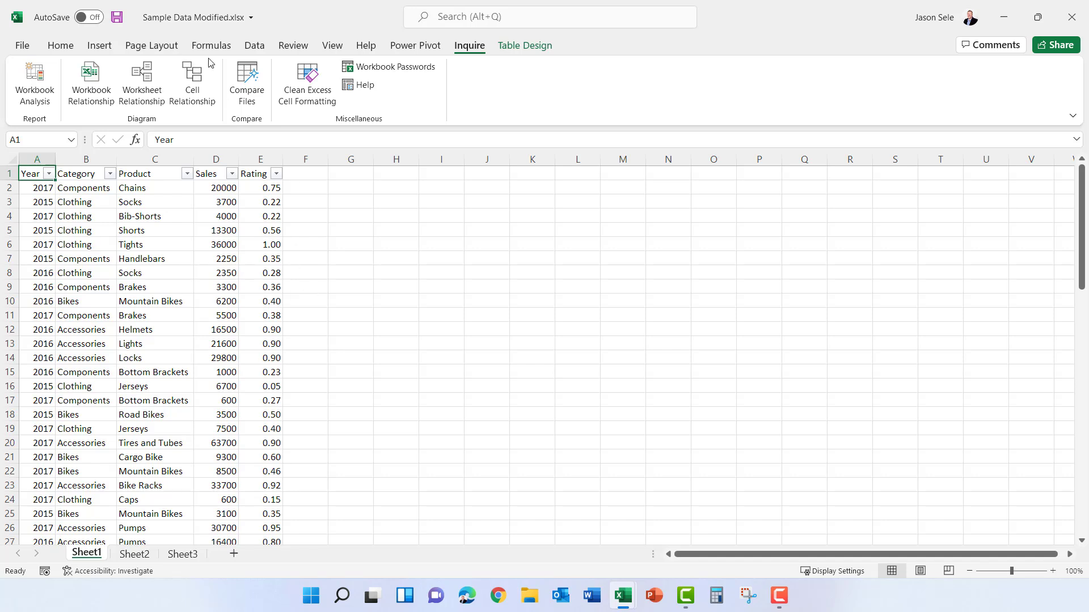
left_click(332, 45)
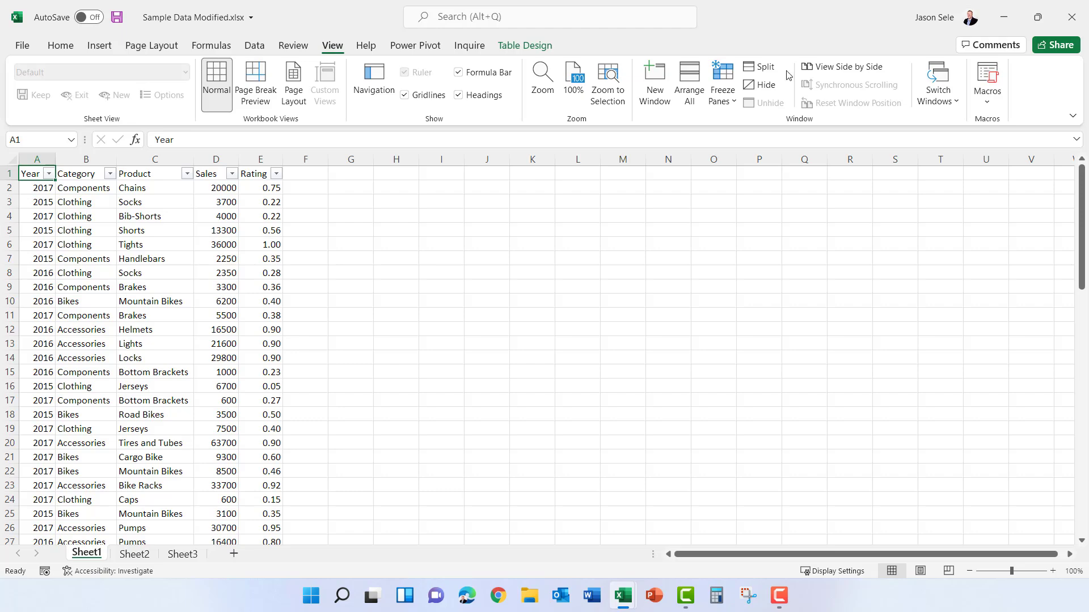
left_click(938, 83)
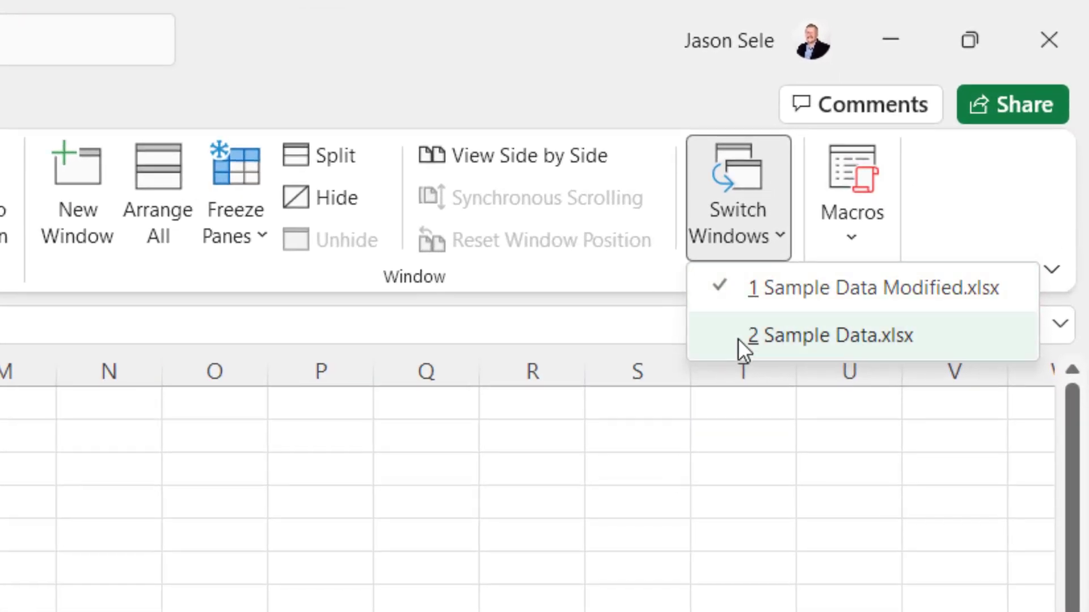
mouse_move(746, 336)
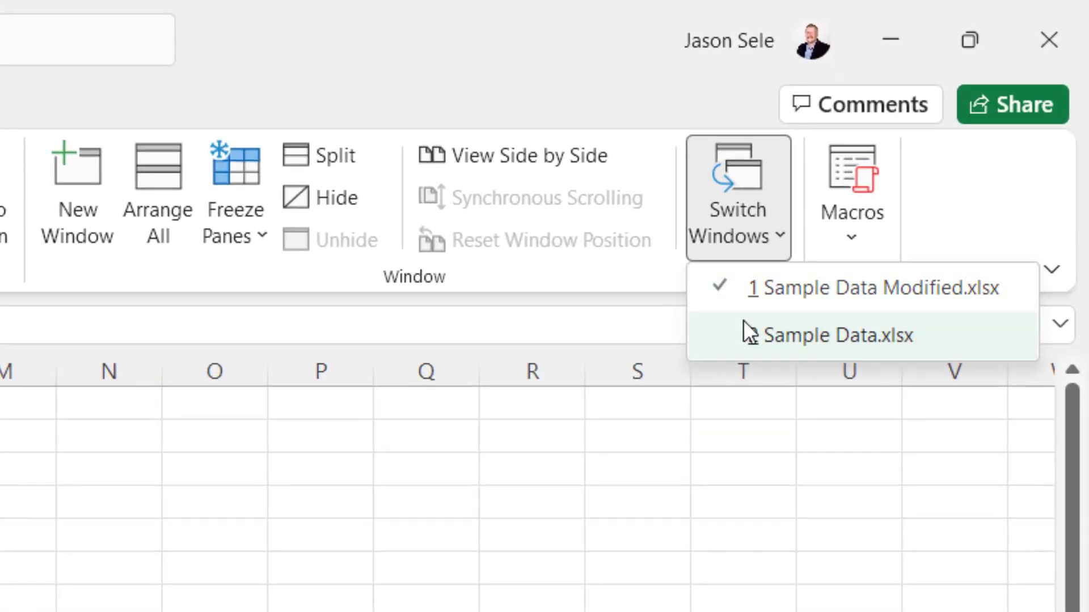
mouse_move(747, 338)
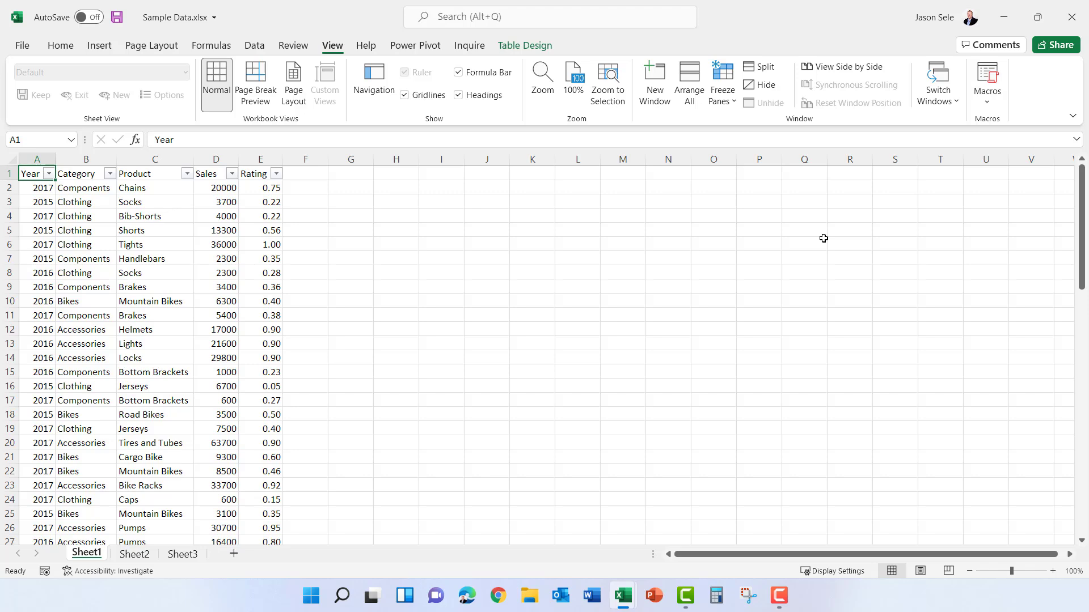
Compare Sample Data Modified.xlsx with Sample Data.xlsx using Inquire's Compare Files
left_click(468, 46)
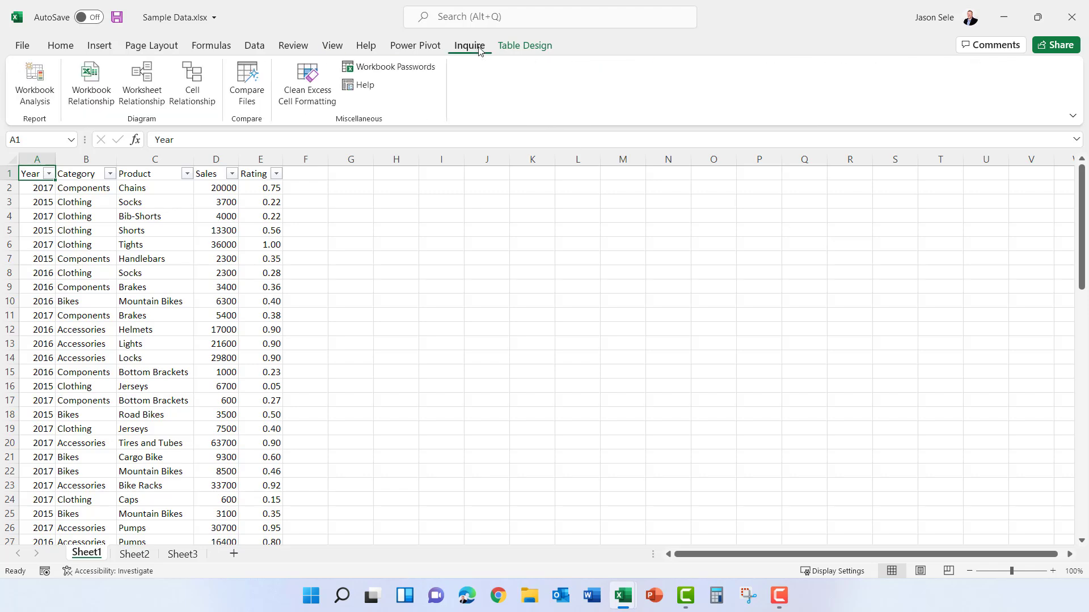
left_click(246, 83)
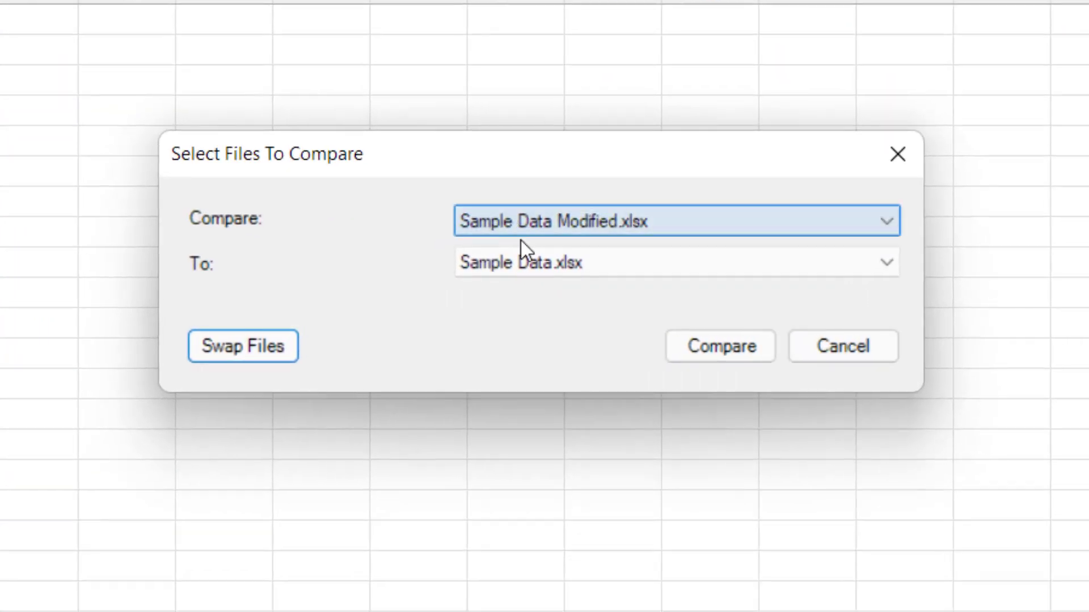
mouse_move(278, 248)
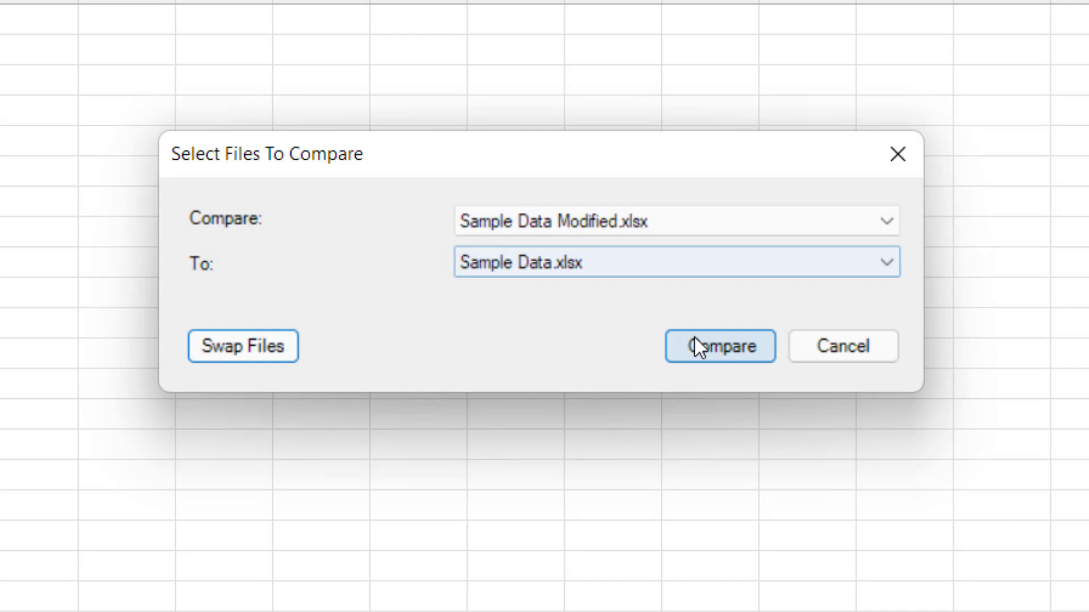
left_click(720, 347)
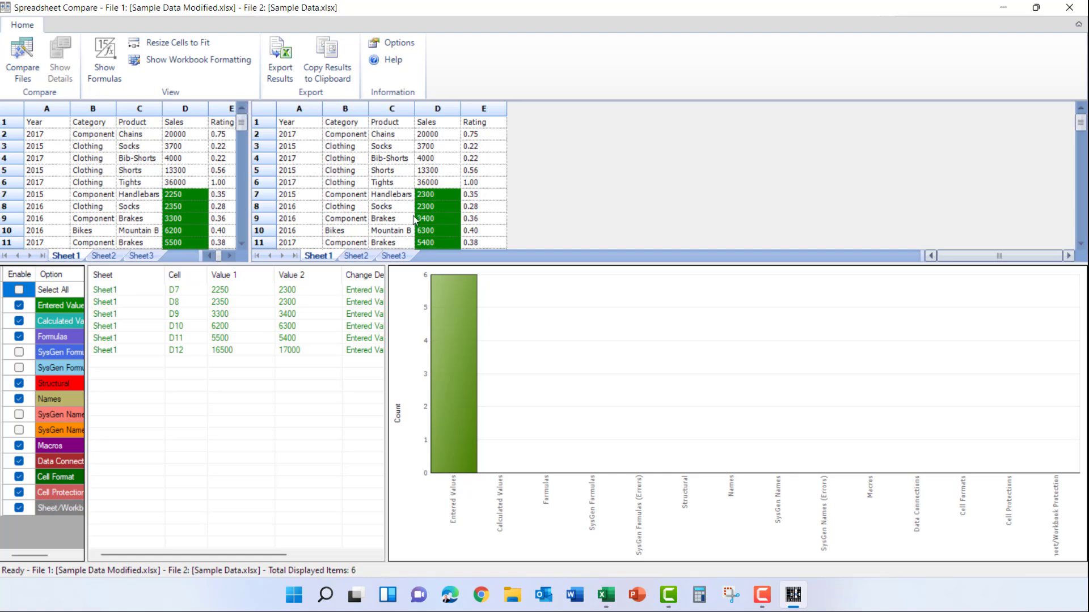
scroll("down", 3)
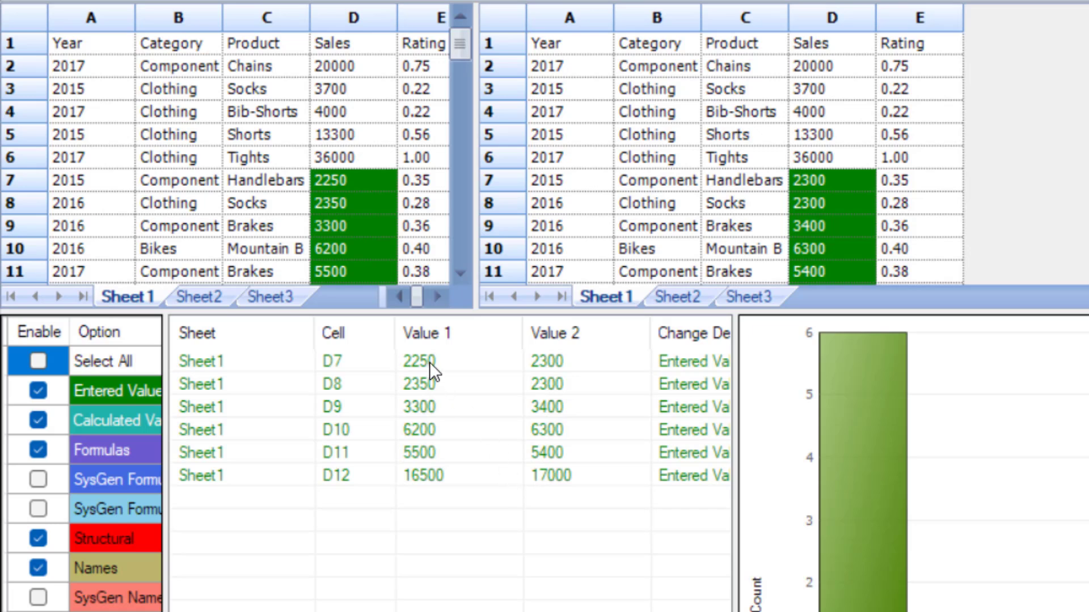
mouse_move(457, 367)
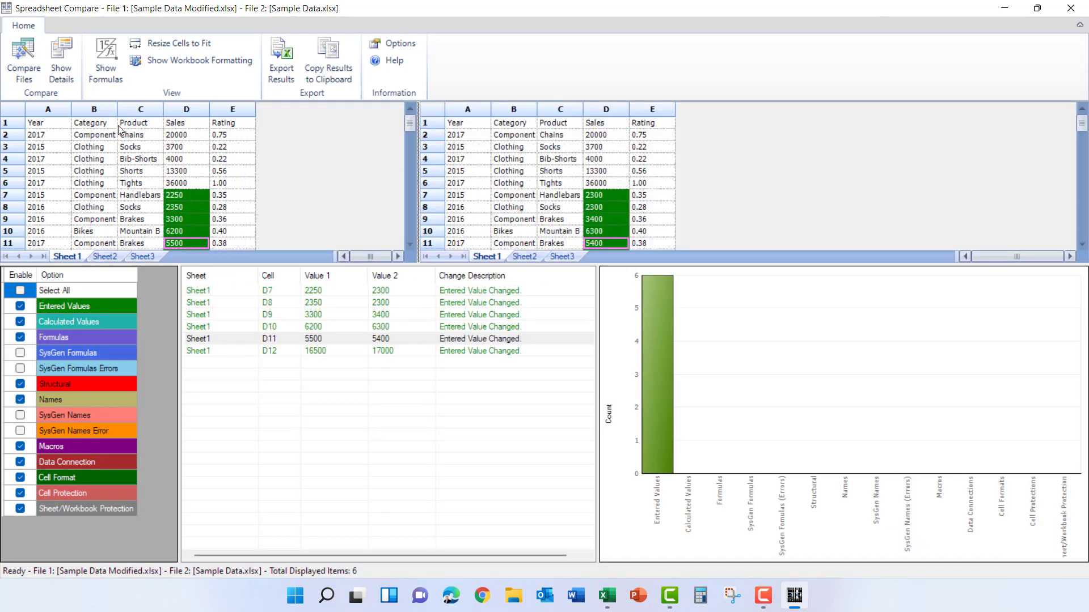
mouse_move(178, 43)
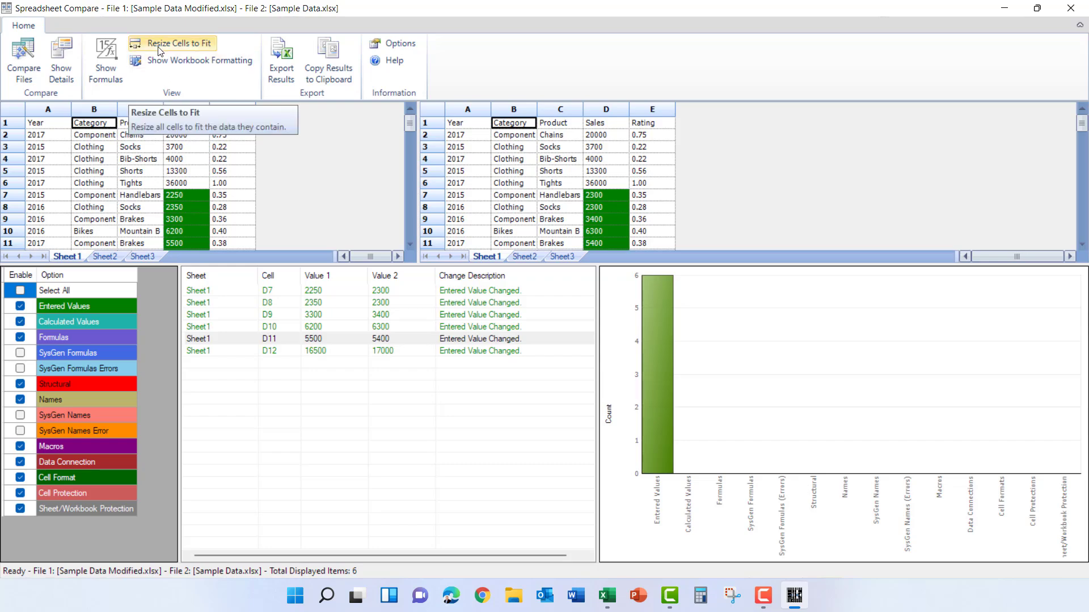
Resize the compared sheets' cells to fit their contents in Spreadsheet Compare
left_click(180, 43)
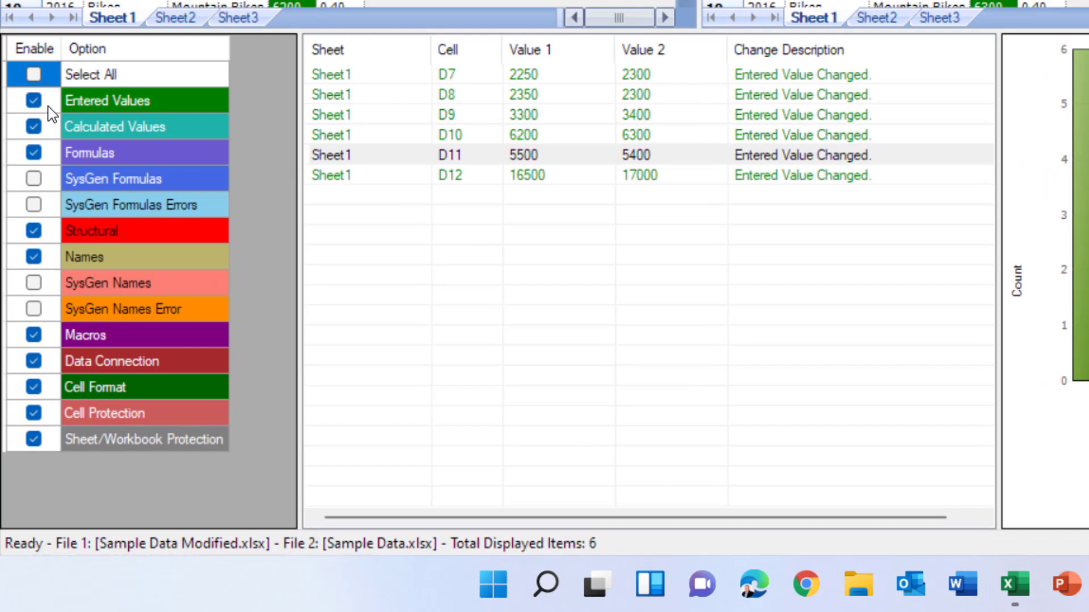
mouse_move(94, 416)
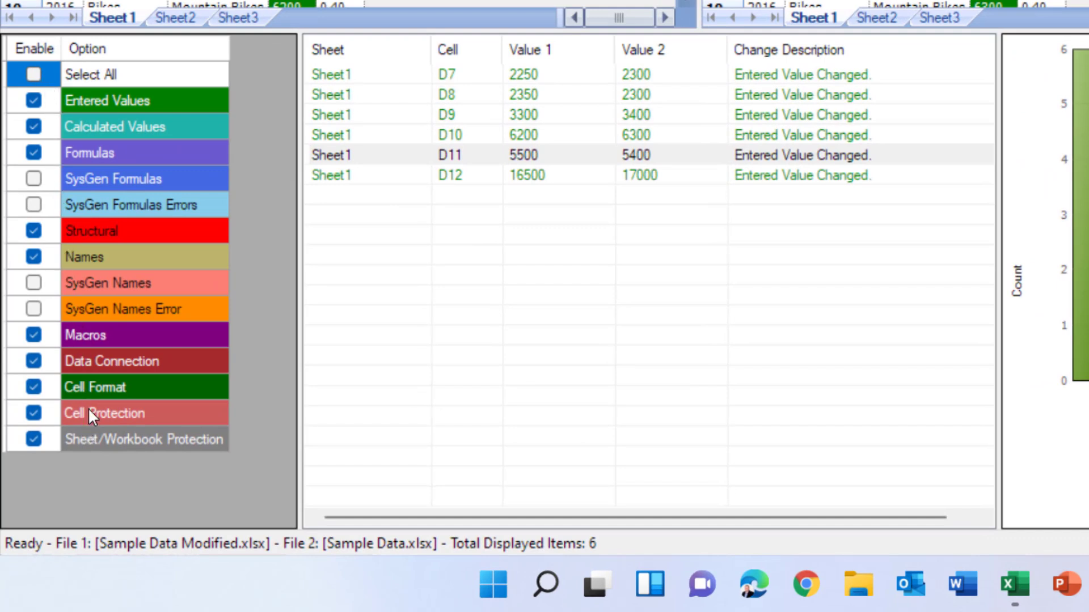
mouse_move(59, 143)
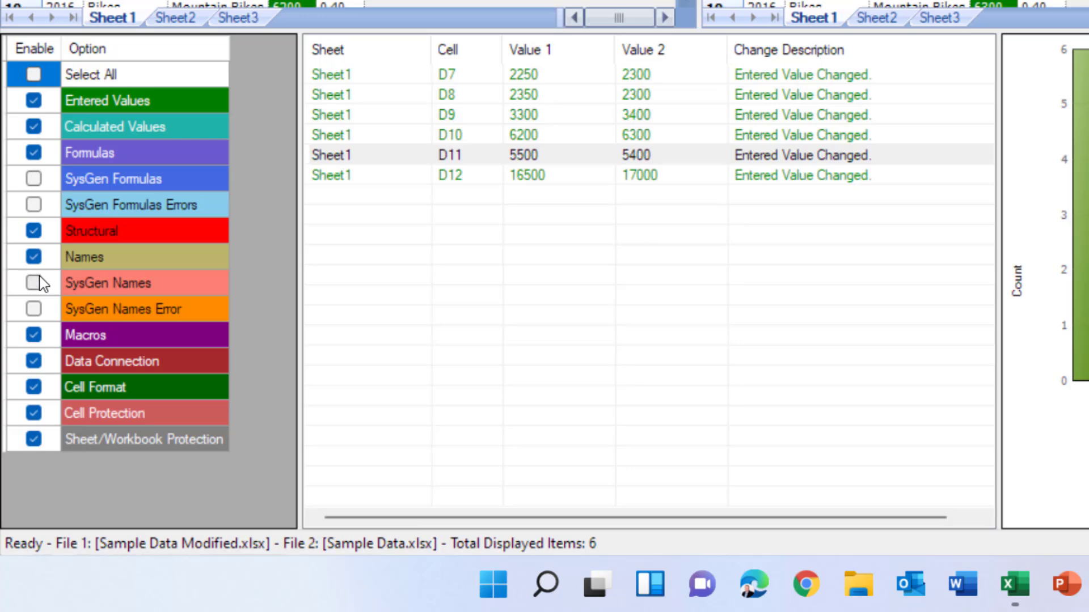
mouse_move(66, 250)
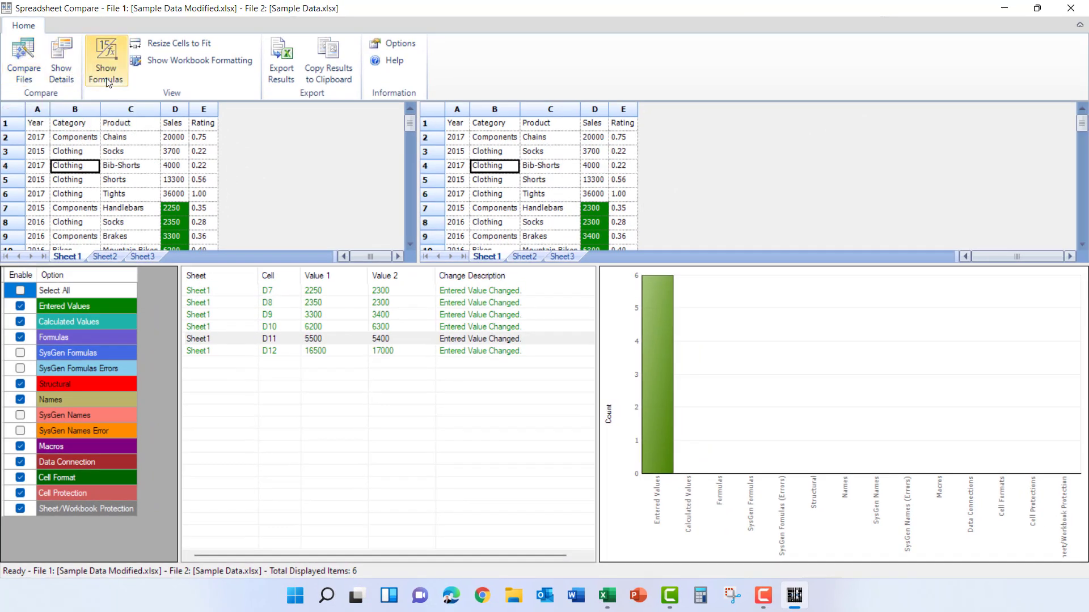
mouse_move(105, 61)
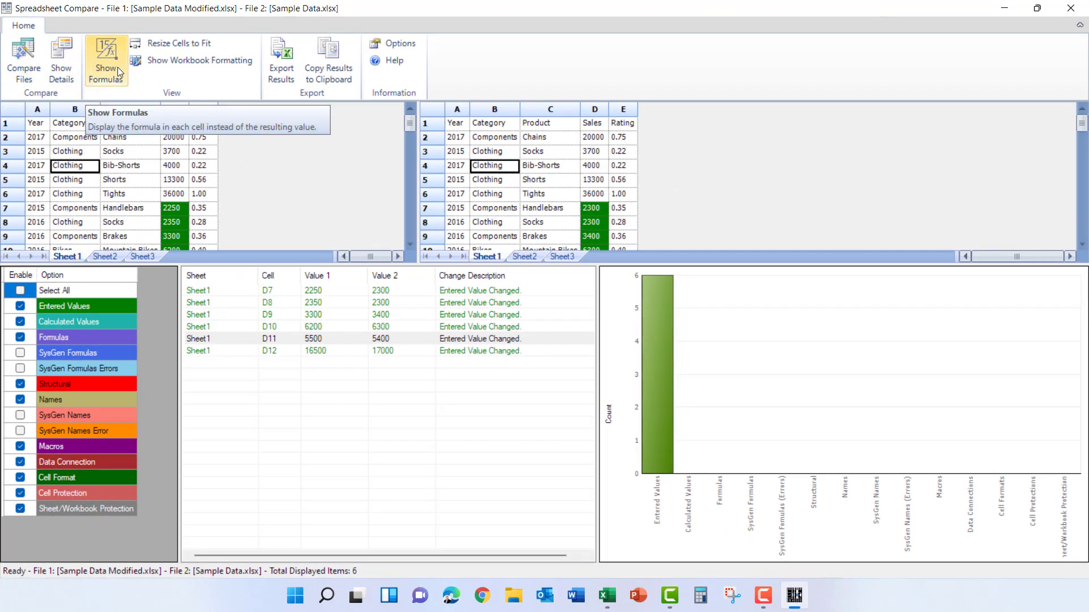
mouse_move(280, 59)
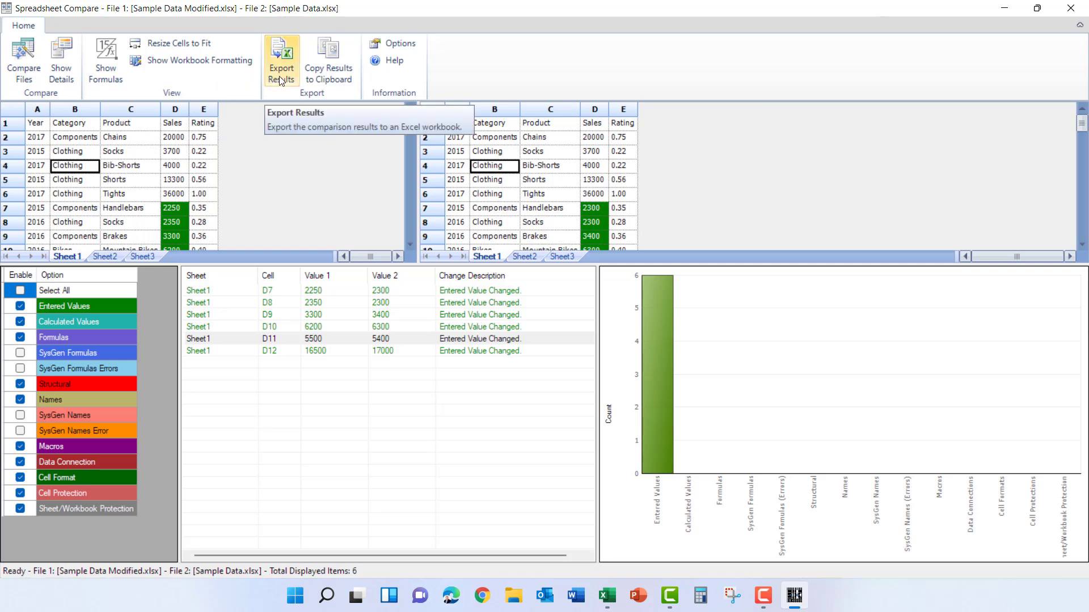
mouse_move(328, 62)
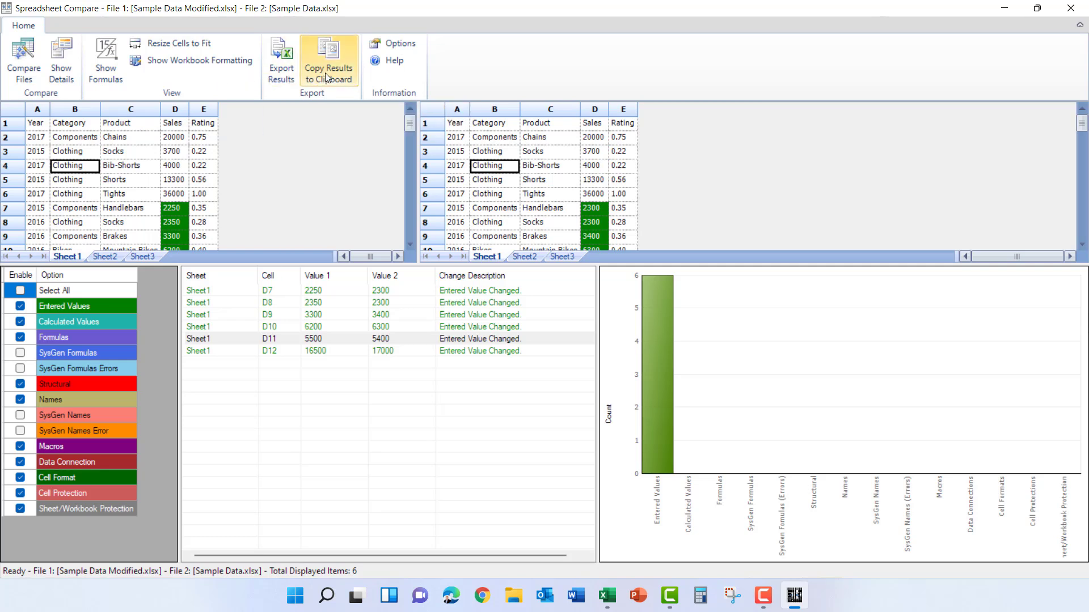
mouse_move(328, 61)
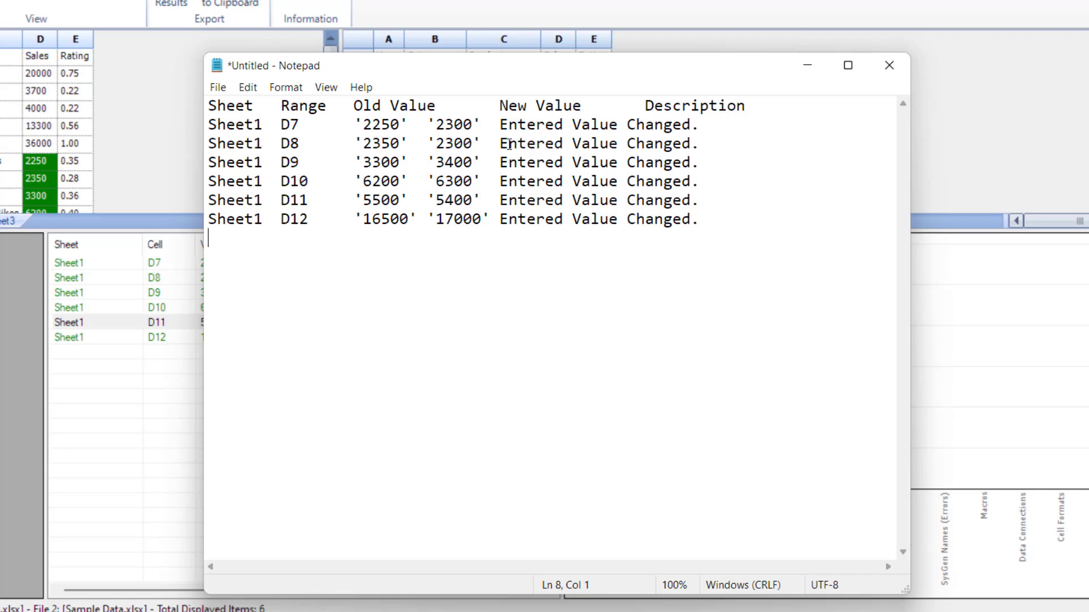
Close the Notepad list of changed values and discard it without saving
left_click(889, 64)
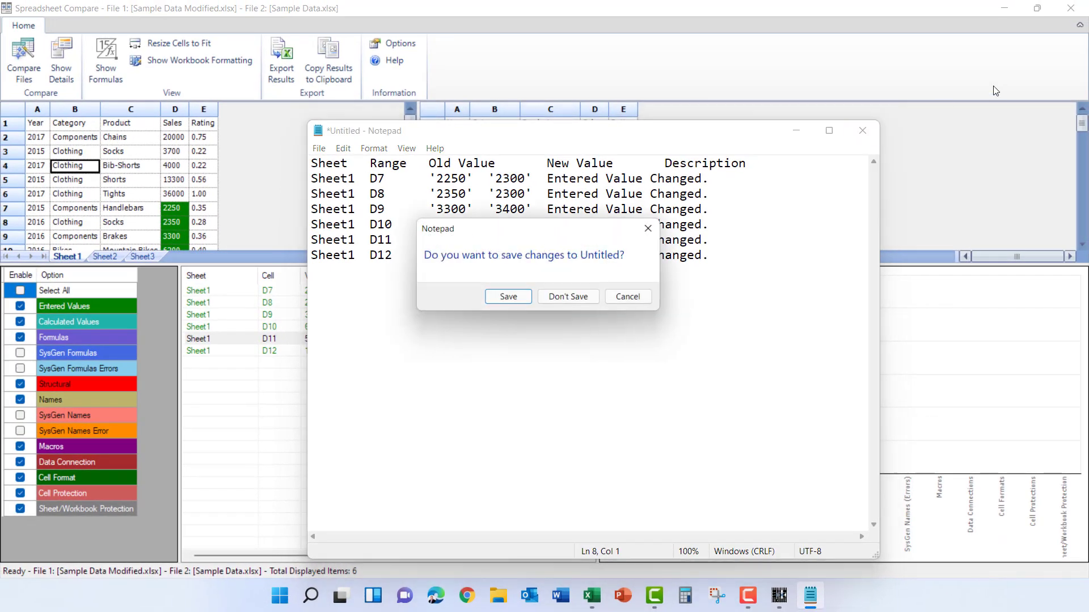
left_click(567, 296)
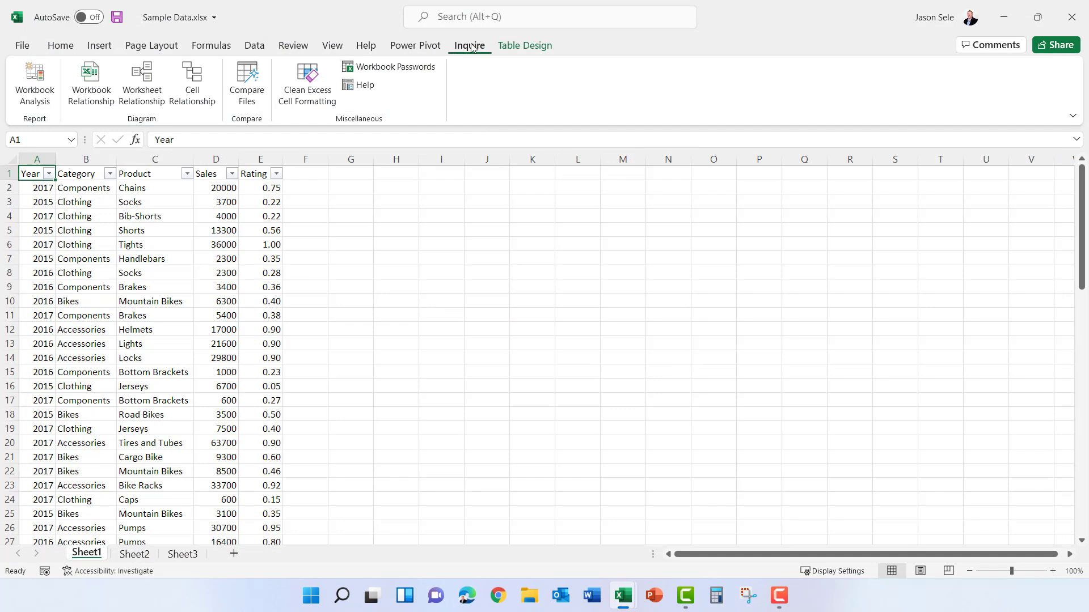
mouse_move(246, 83)
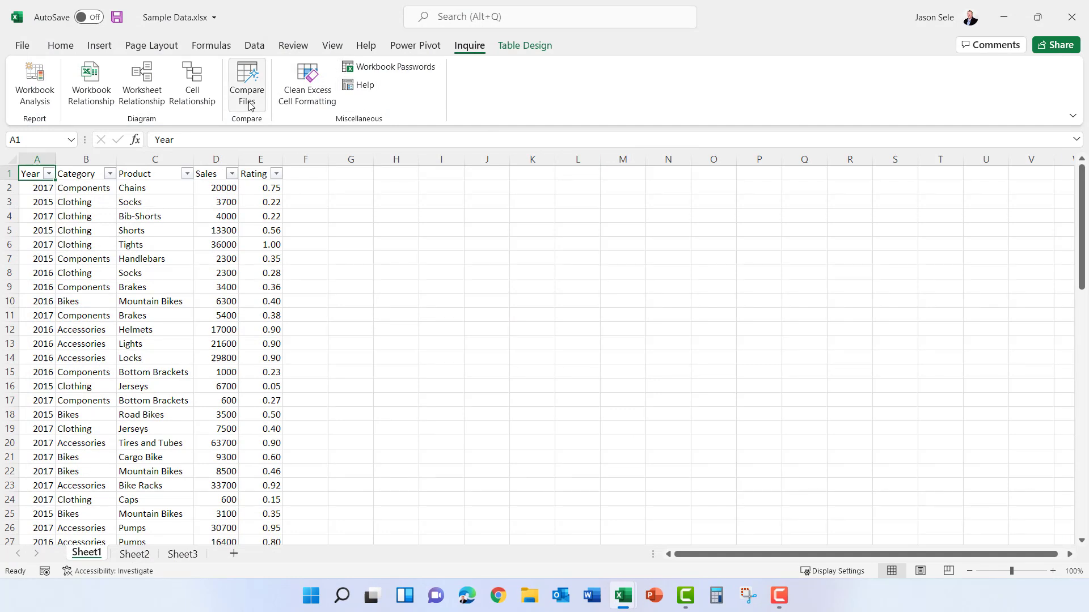
mouse_move(246, 82)
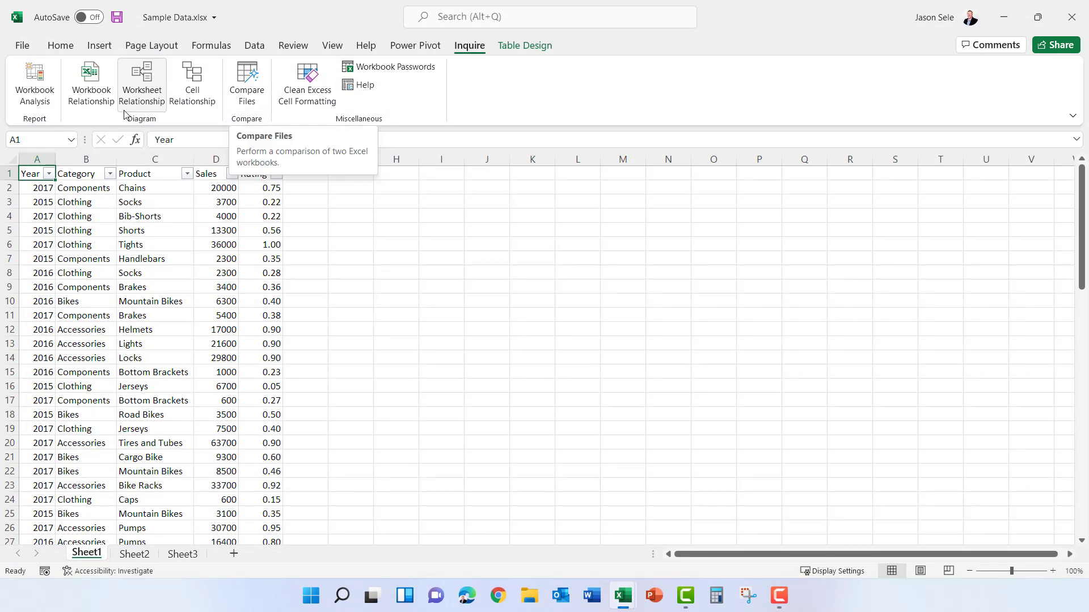
mouse_move(141, 82)
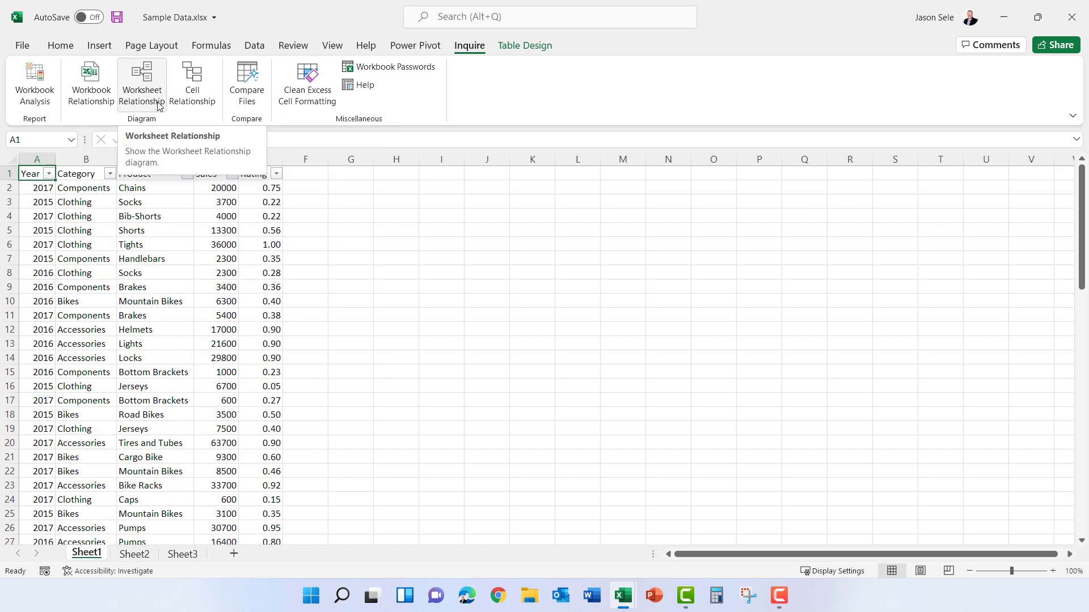
mouse_move(153, 100)
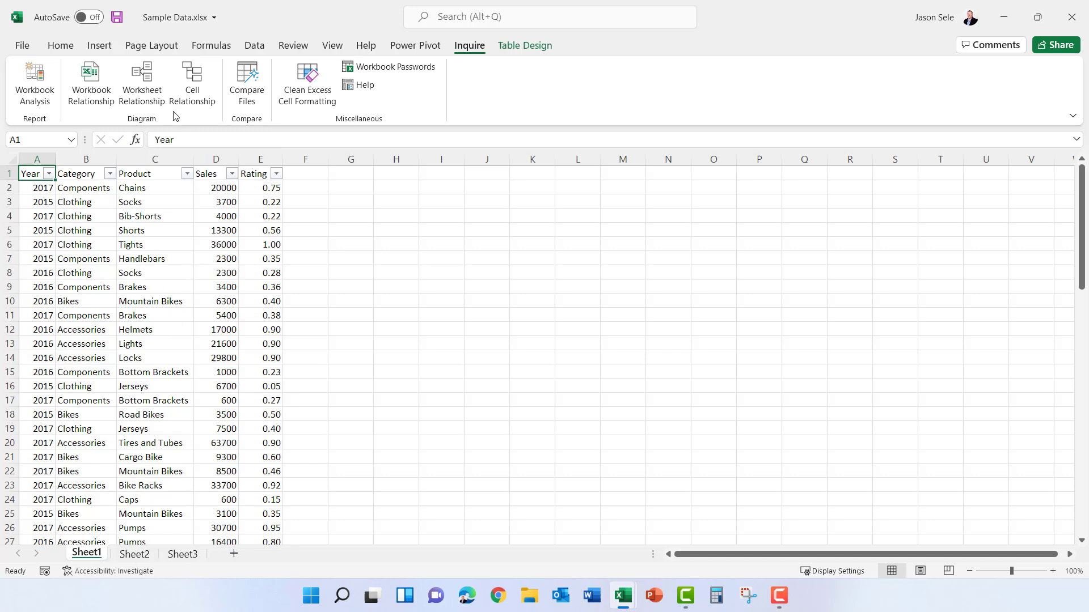
left_click(140, 82)
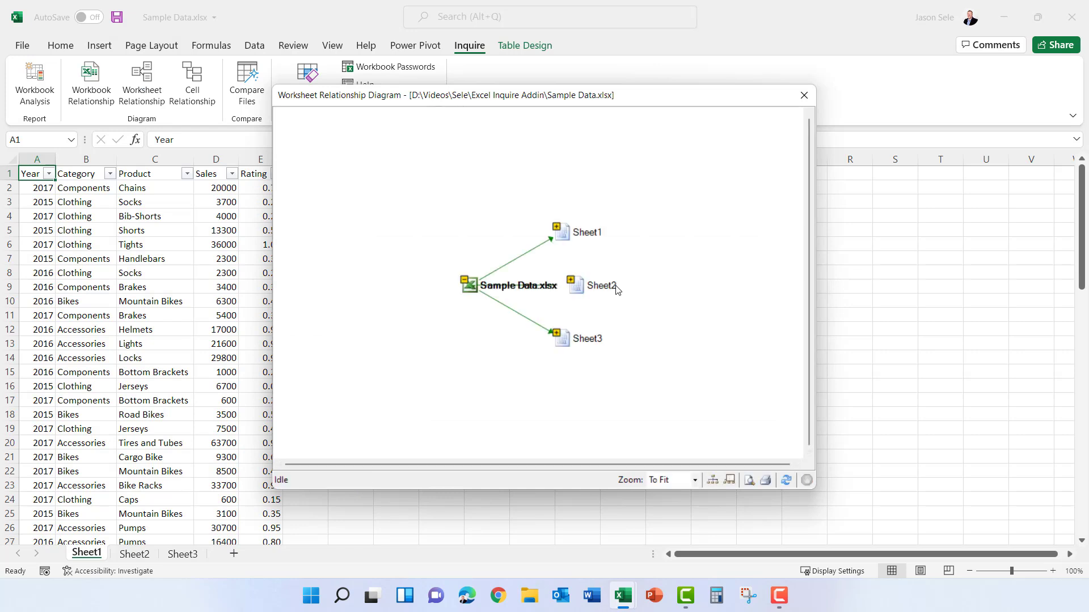
mouse_move(527, 297)
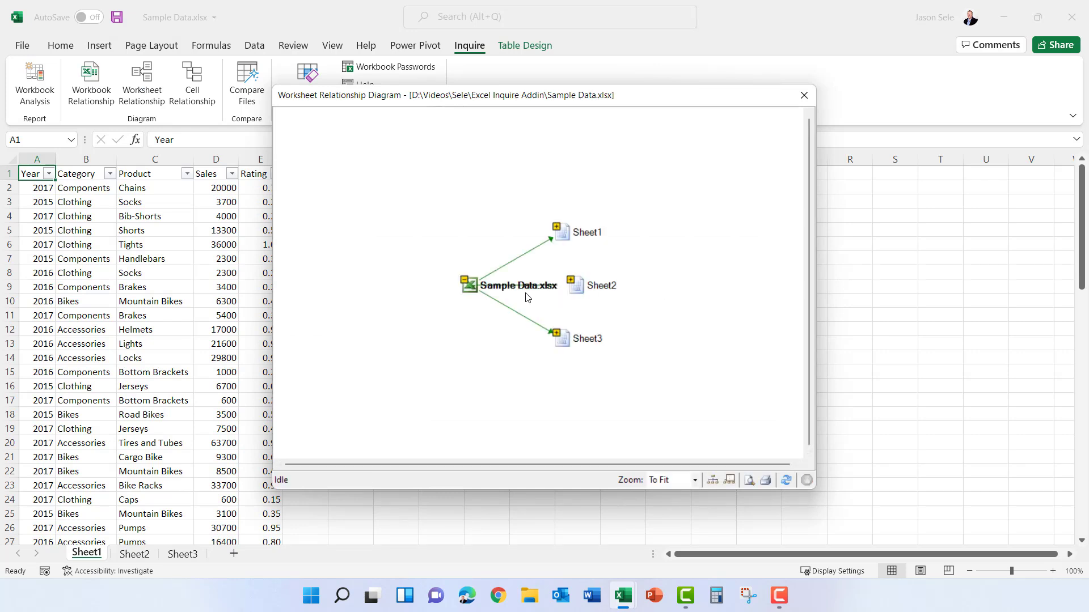
mouse_move(609, 287)
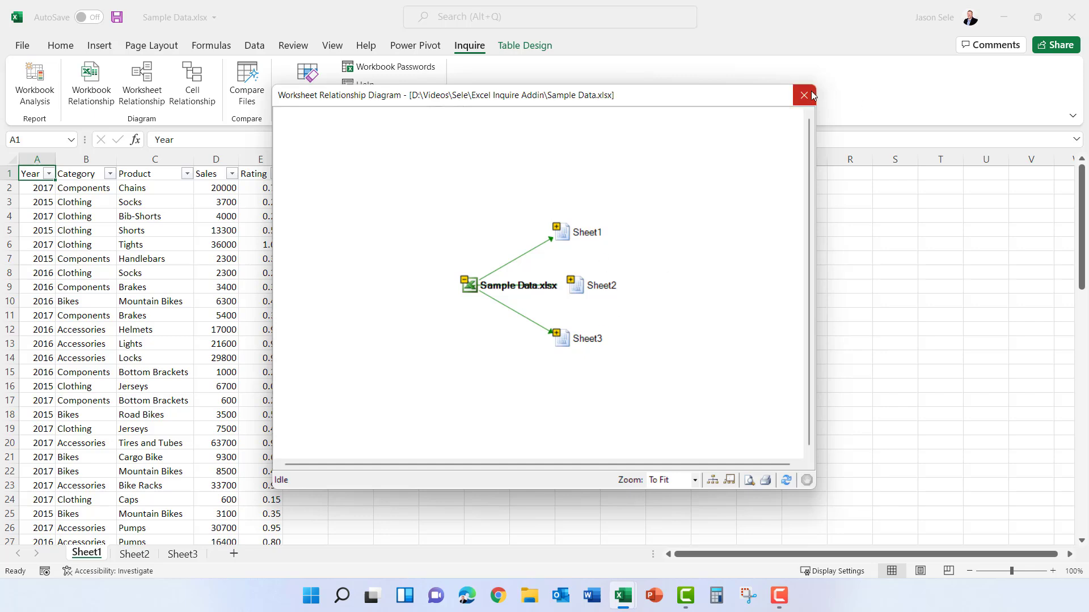
left_click(803, 96)
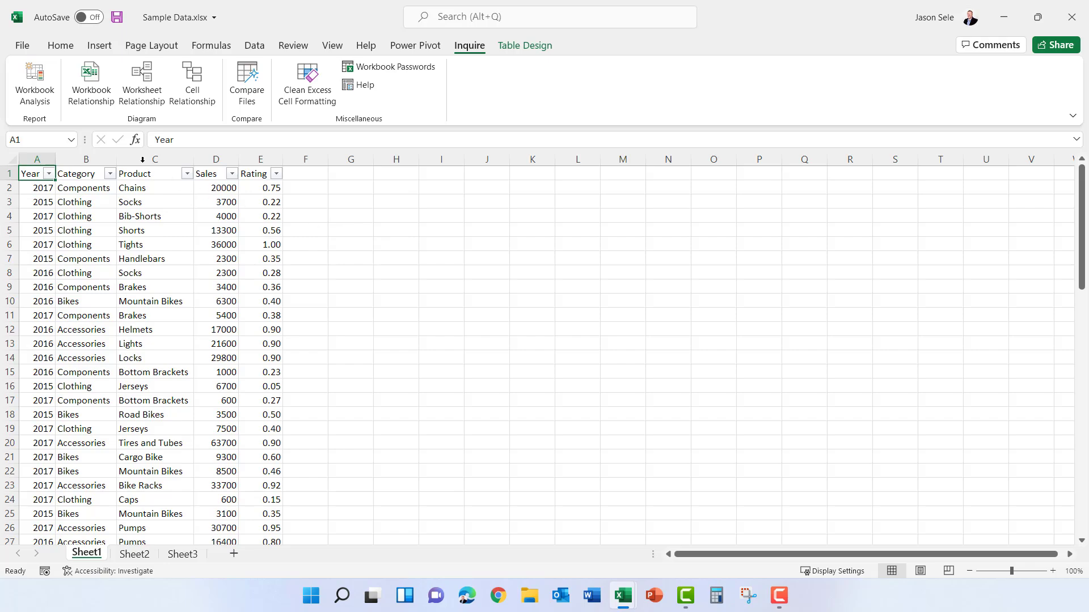
mouse_move(34, 82)
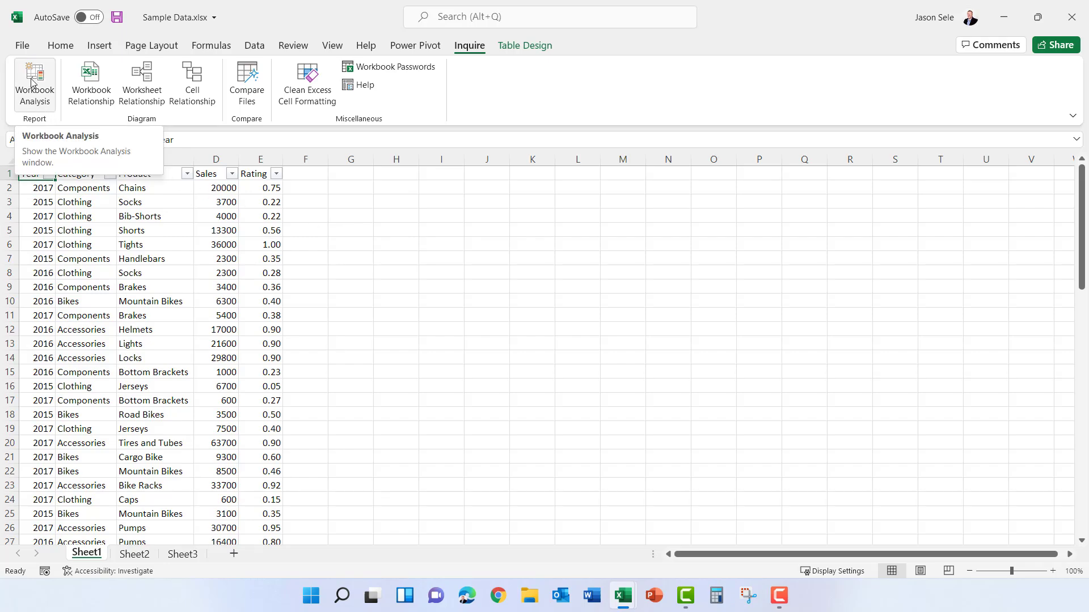
Run the Workbook Analysis Report on Sample Data.xlsx and review its visible sheets list
left_click(34, 83)
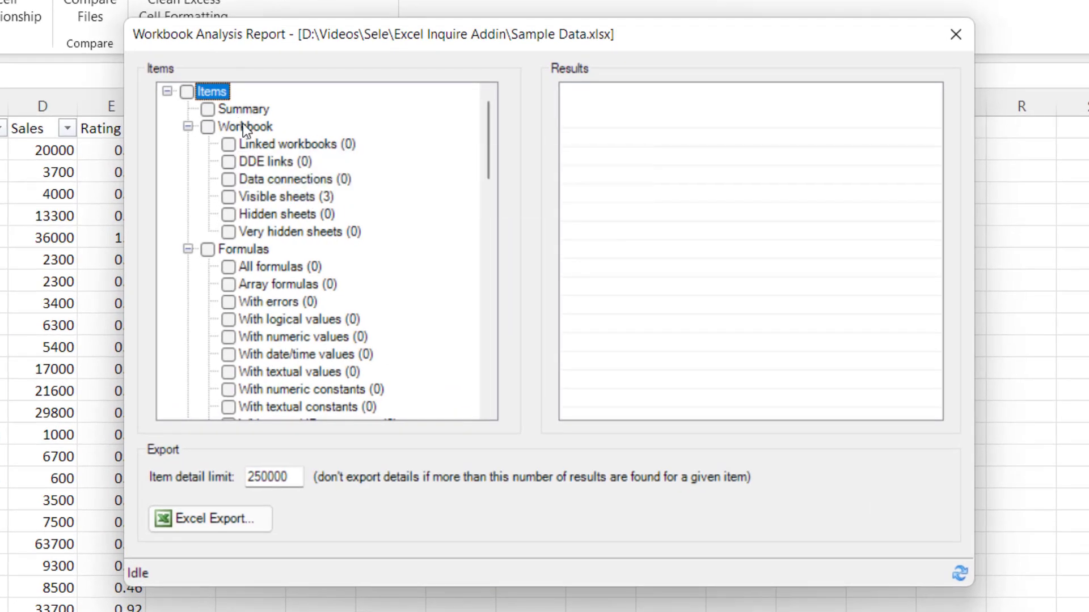
mouse_move(275, 158)
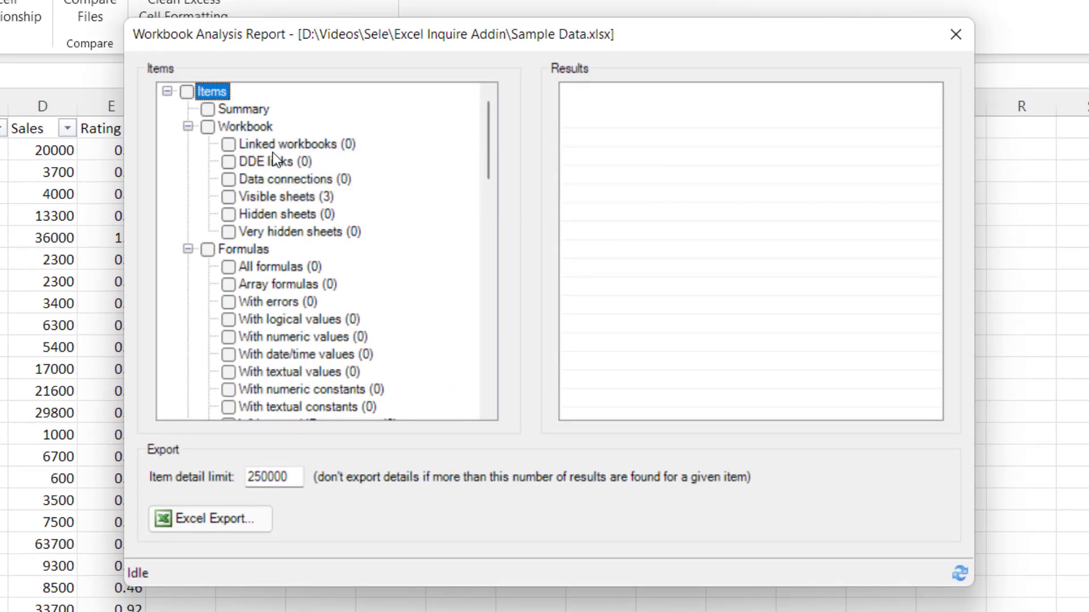
mouse_move(423, 187)
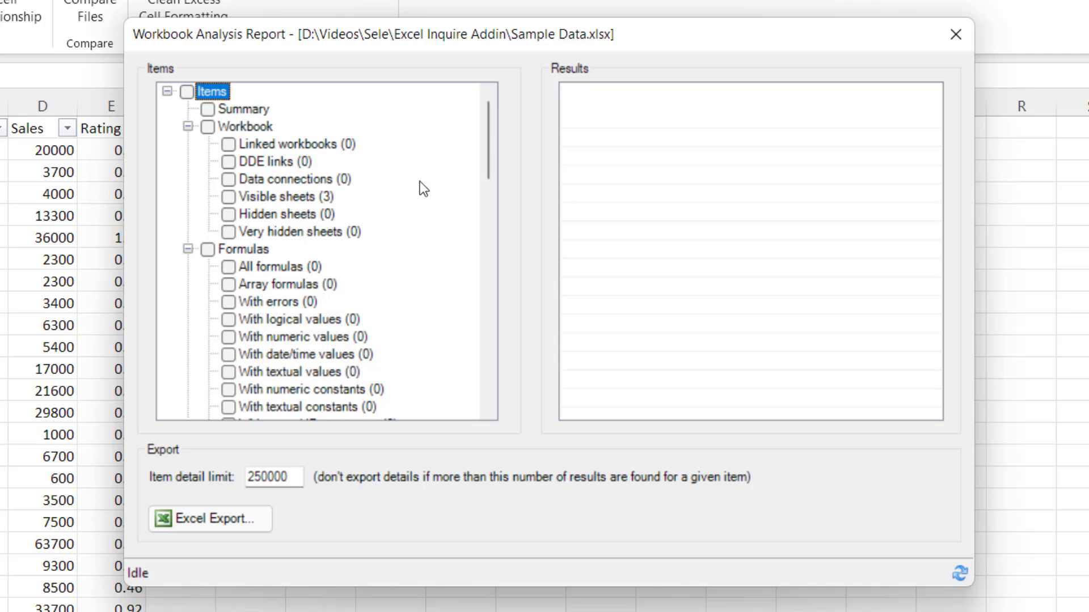
scroll("down", 3)
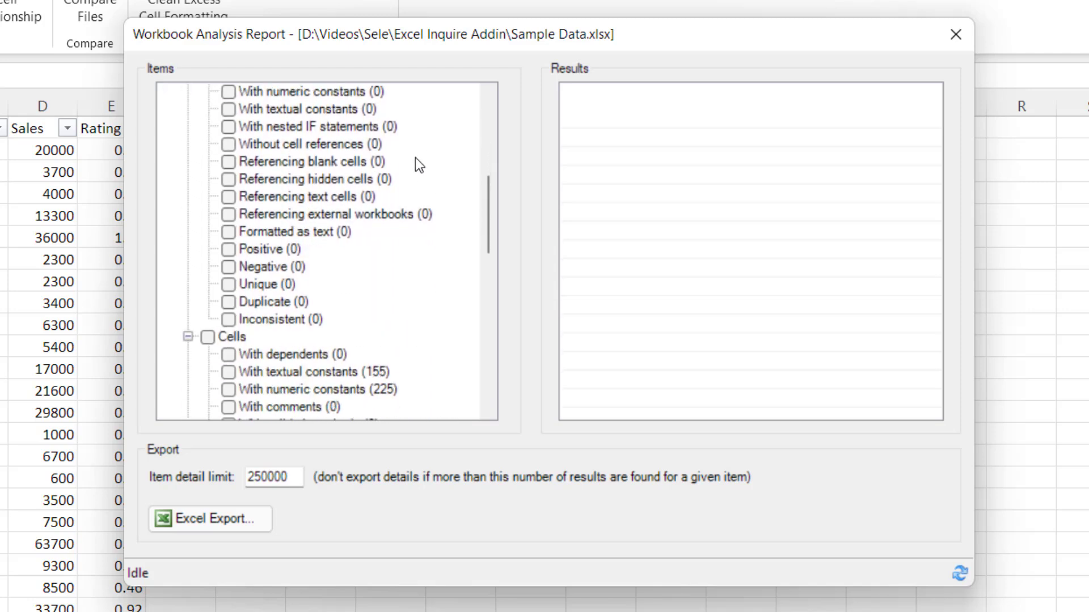
scroll("down", 3)
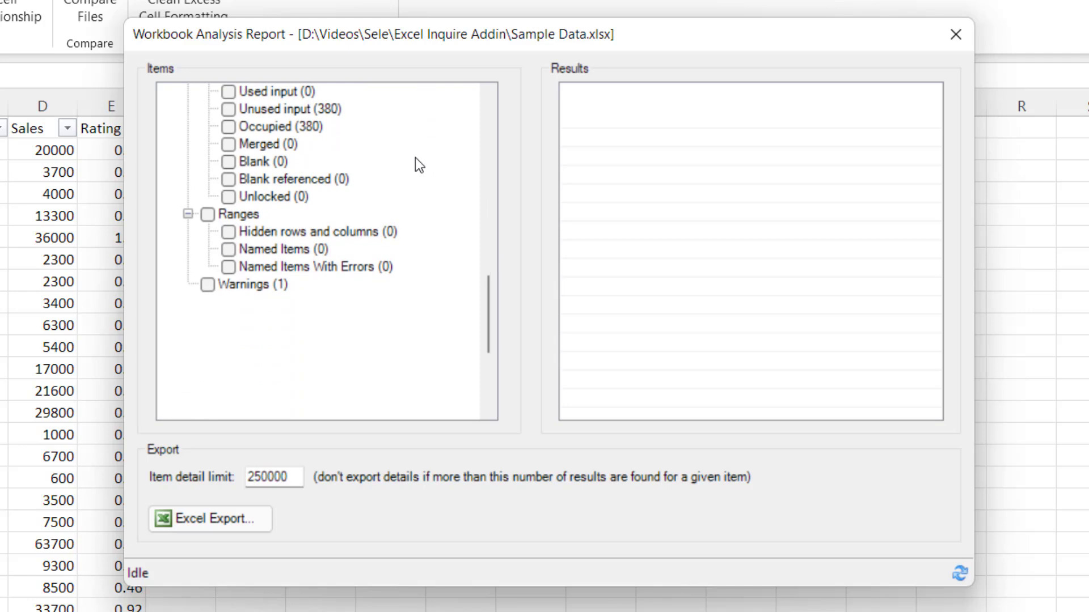
scroll("up", 3)
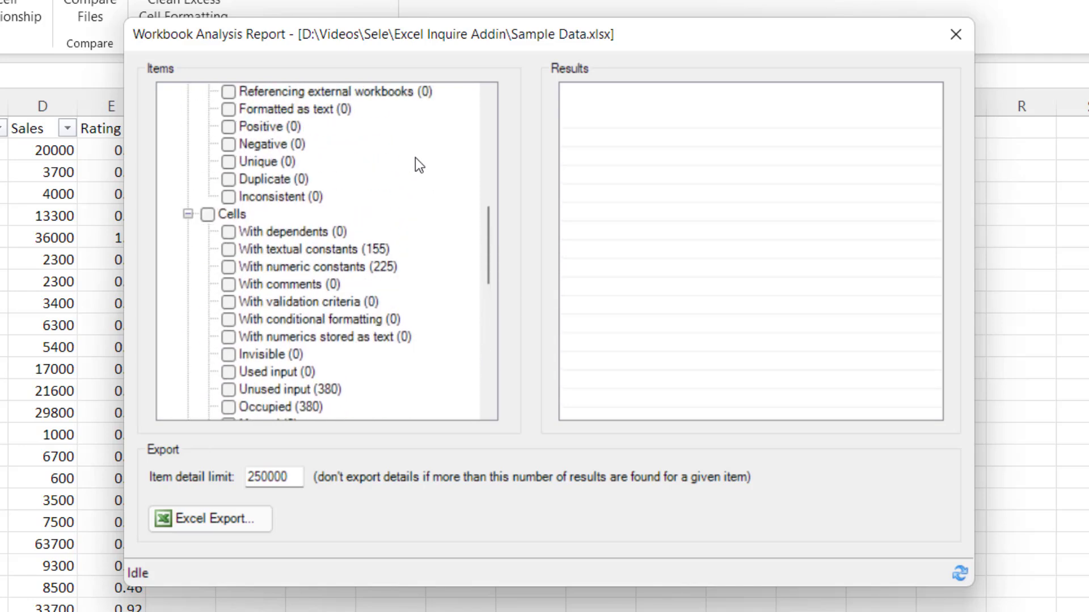
scroll("up", 3)
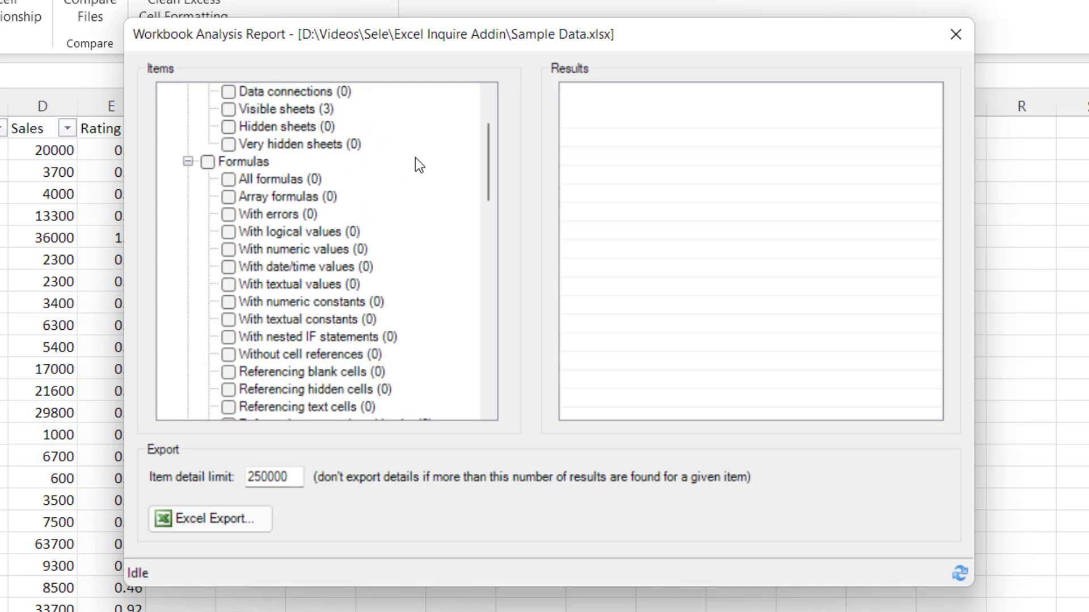
left_click(285, 196)
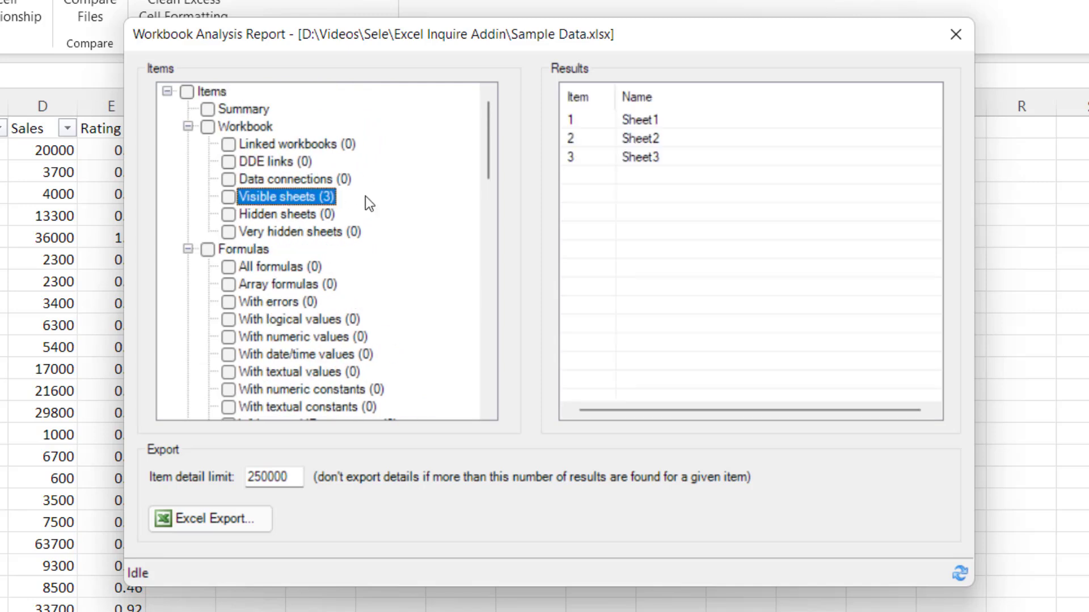
mouse_move(525, 231)
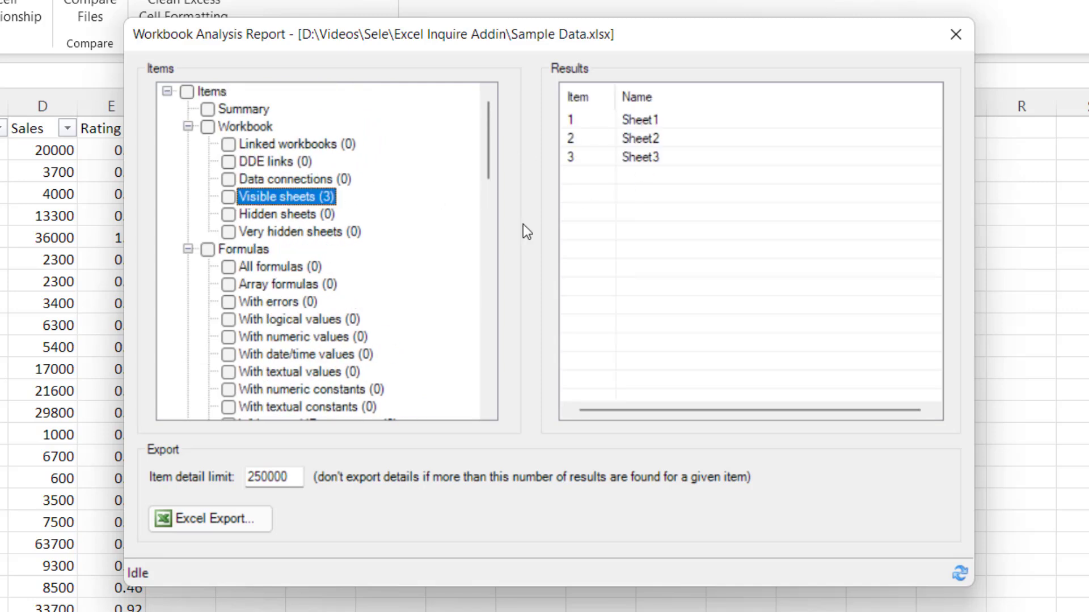
scroll("down", 3)
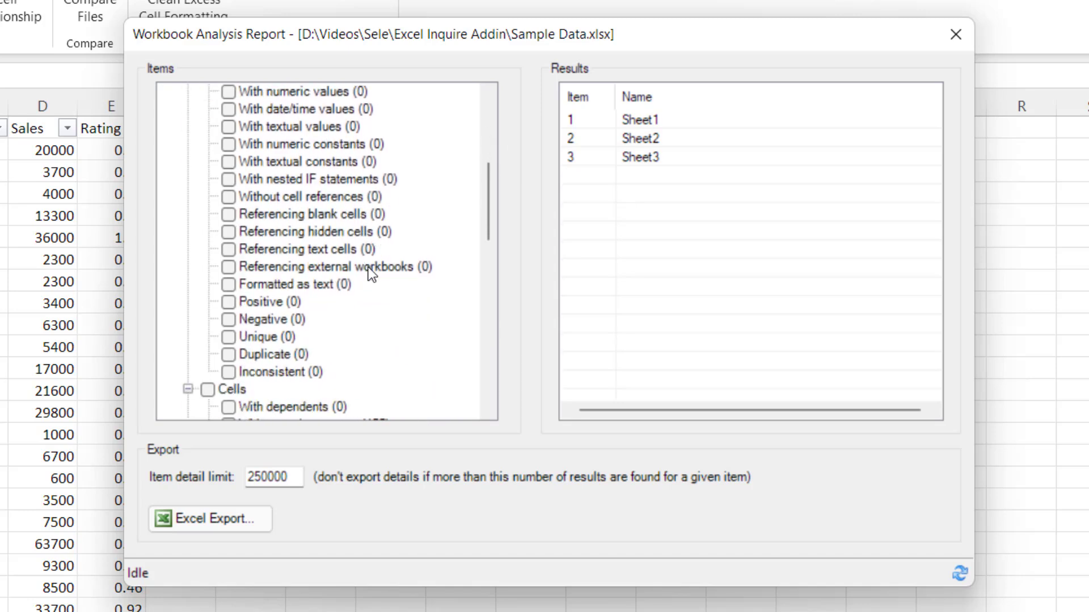
scroll("down", 3)
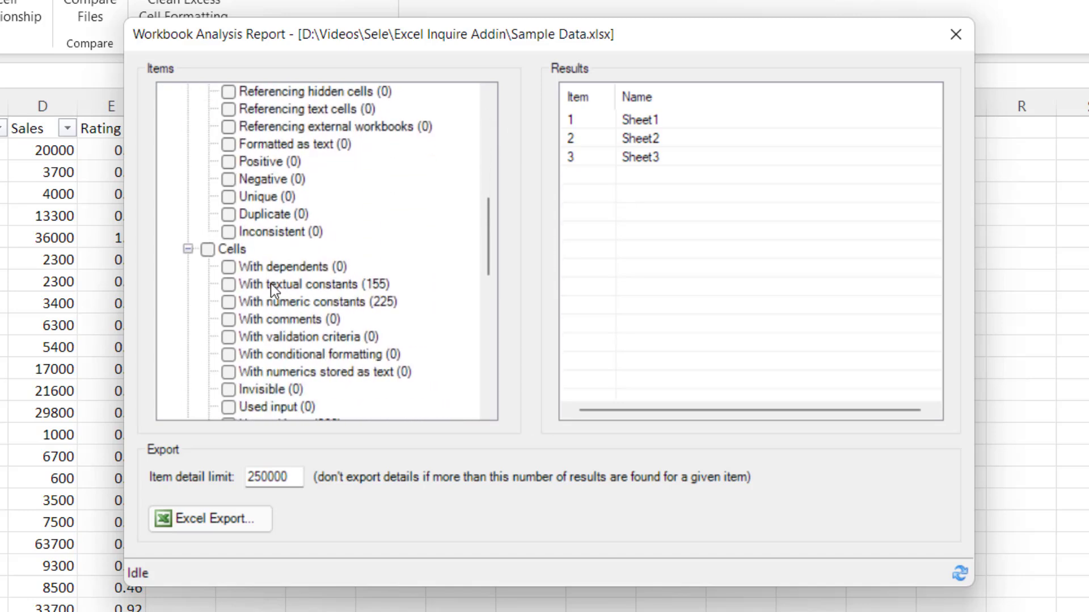
View the 155 textual and 225 numeric constant cells on Sheet1, then close the report
left_click(313, 284)
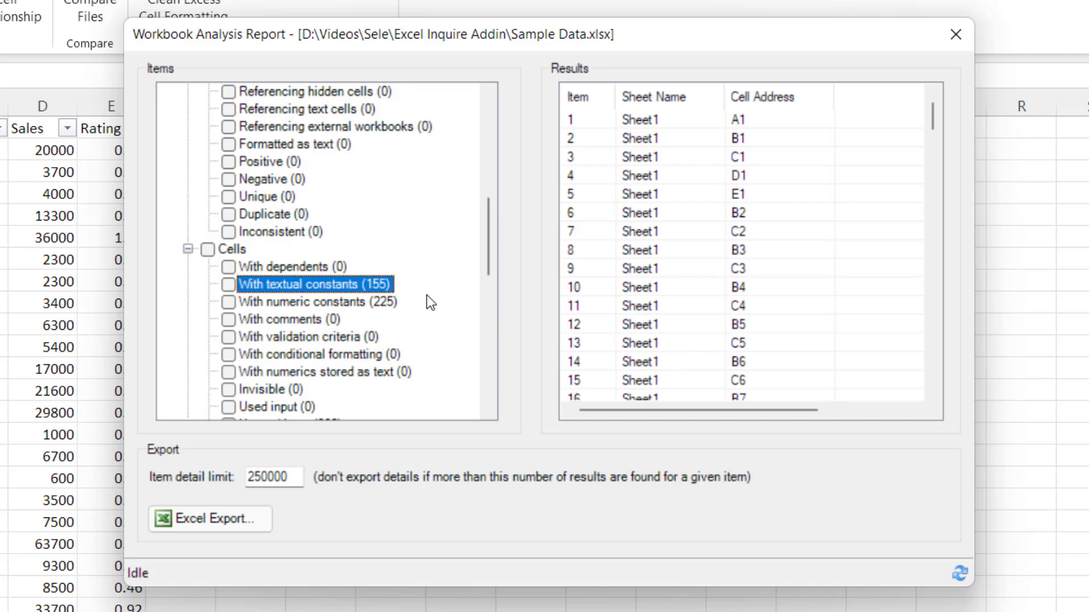
mouse_move(777, 187)
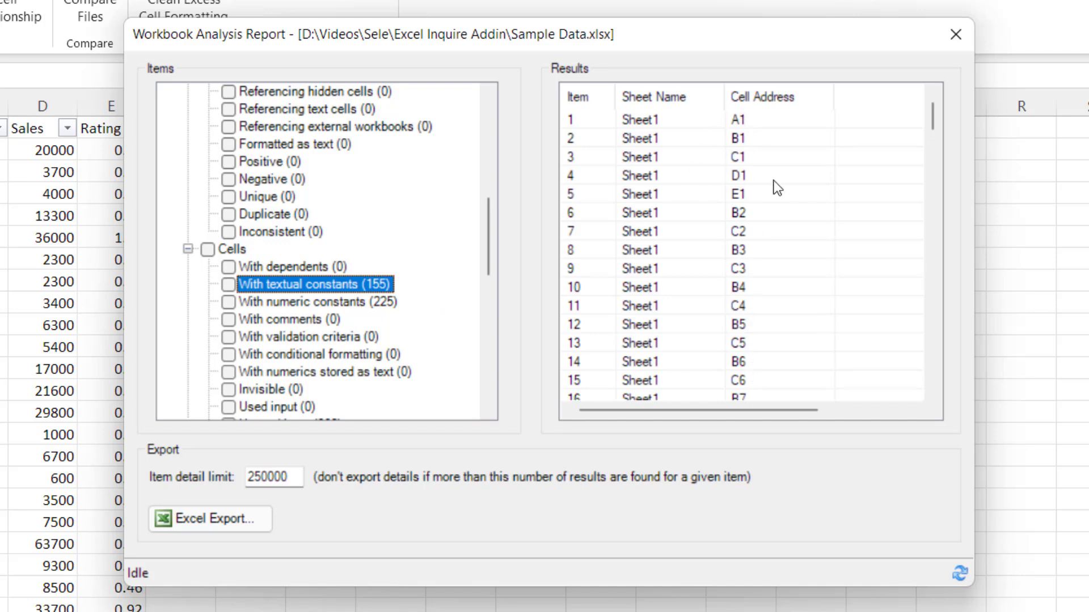
mouse_move(316, 308)
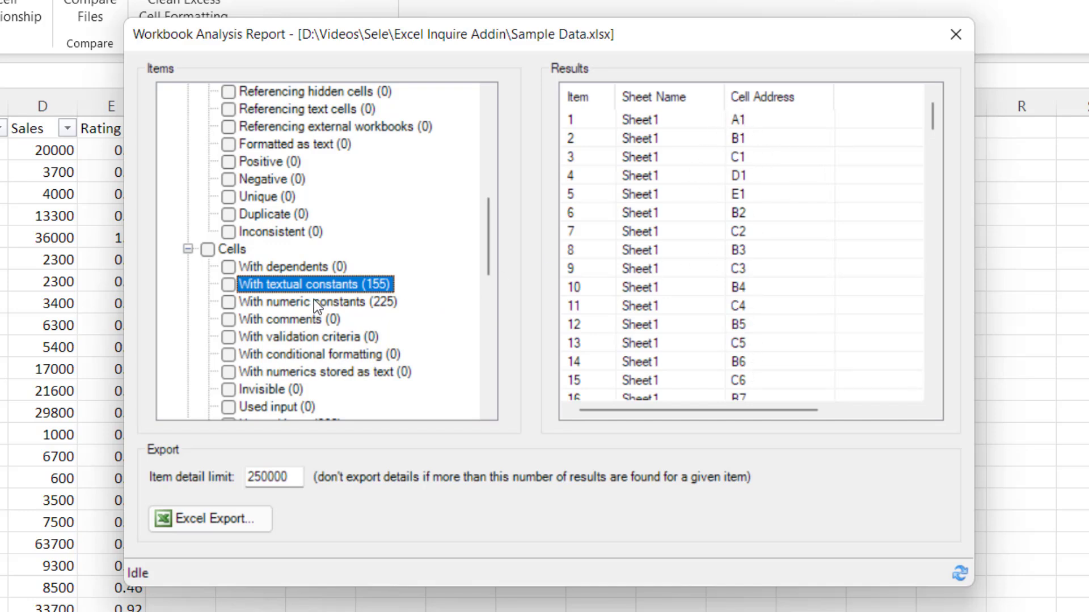
left_click(316, 301)
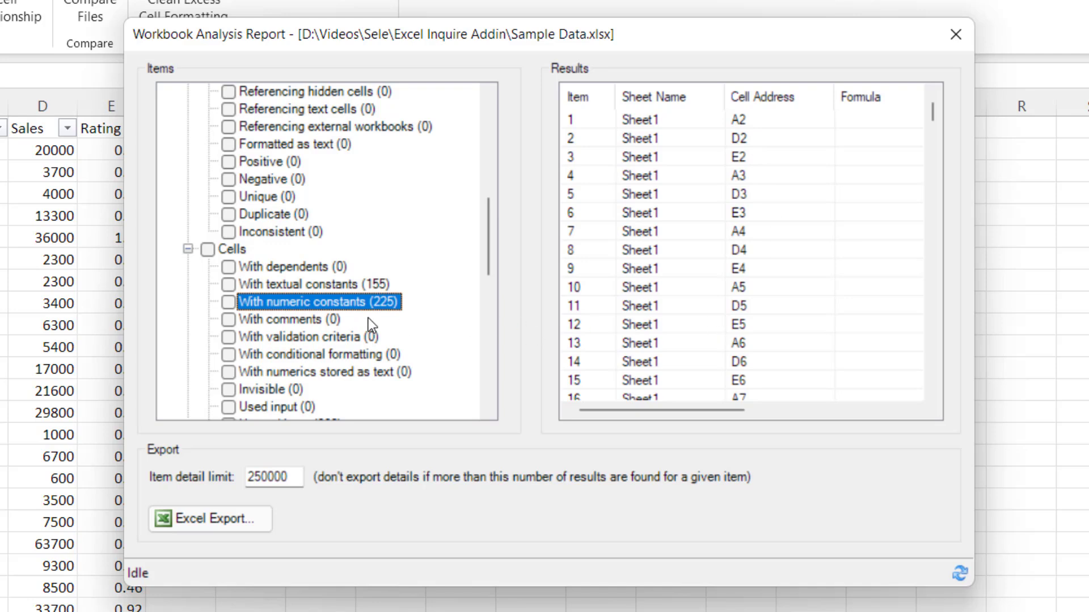
mouse_move(431, 289)
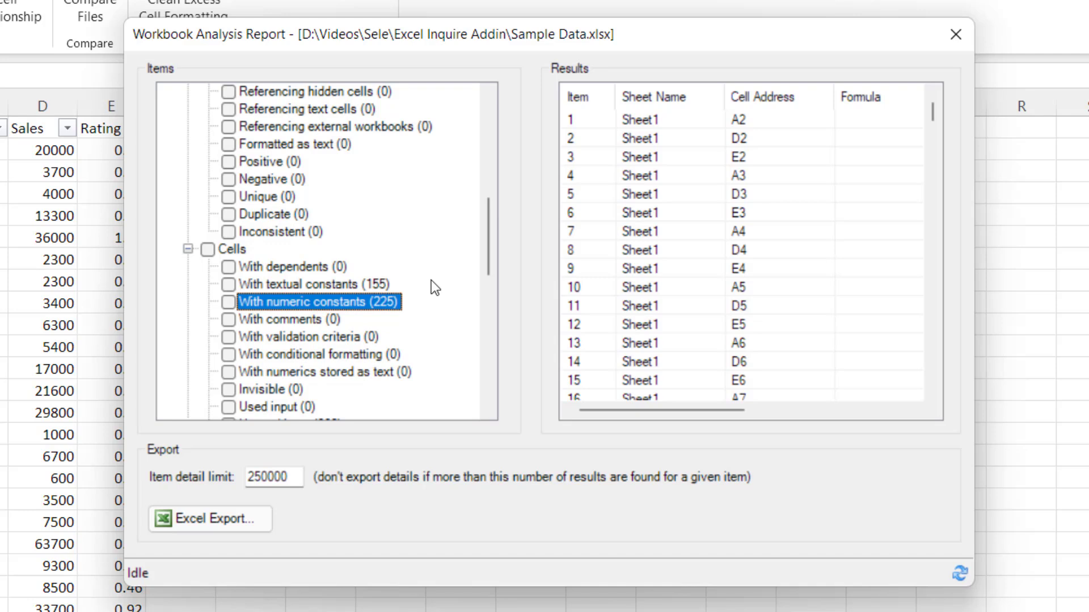
mouse_move(302, 533)
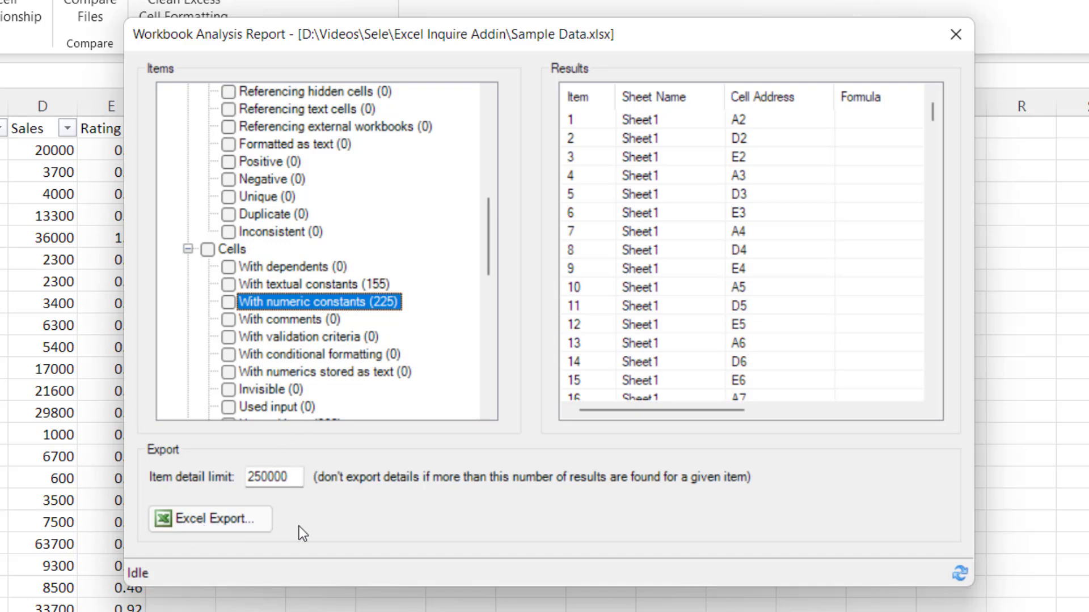
left_click(955, 34)
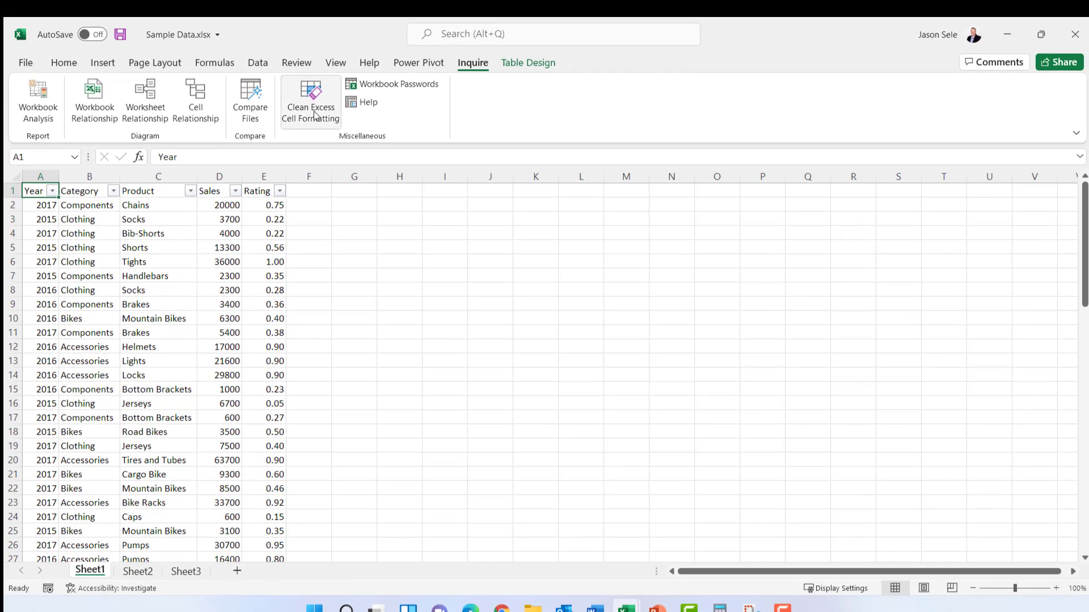
mouse_move(309, 98)
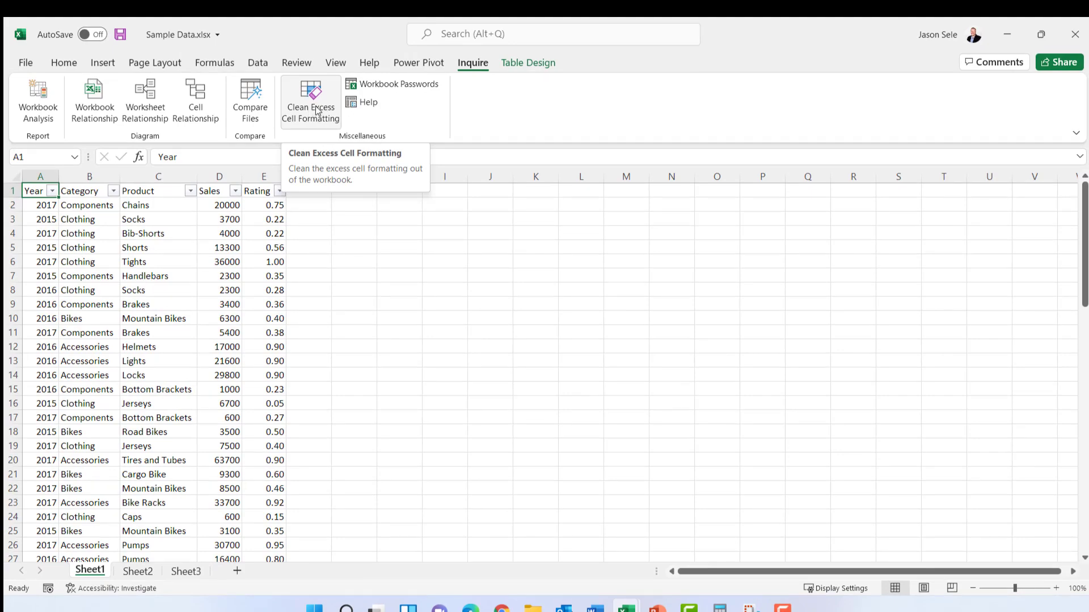
Clean excess cell formatting from the Active Sheet and save the changes to Sample Data.xlsx
left_click(310, 97)
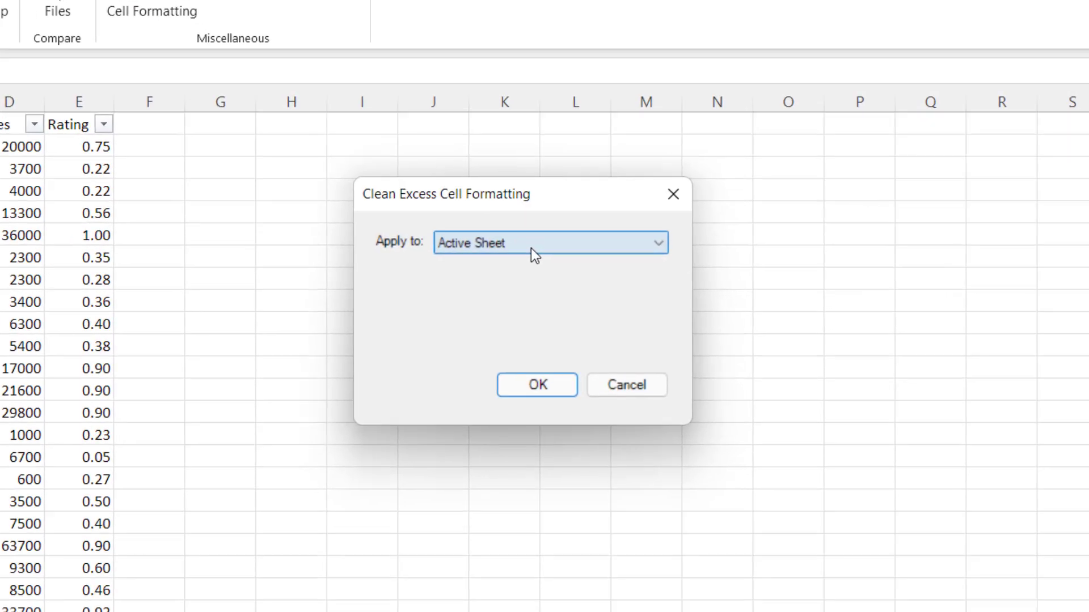
left_click(656, 243)
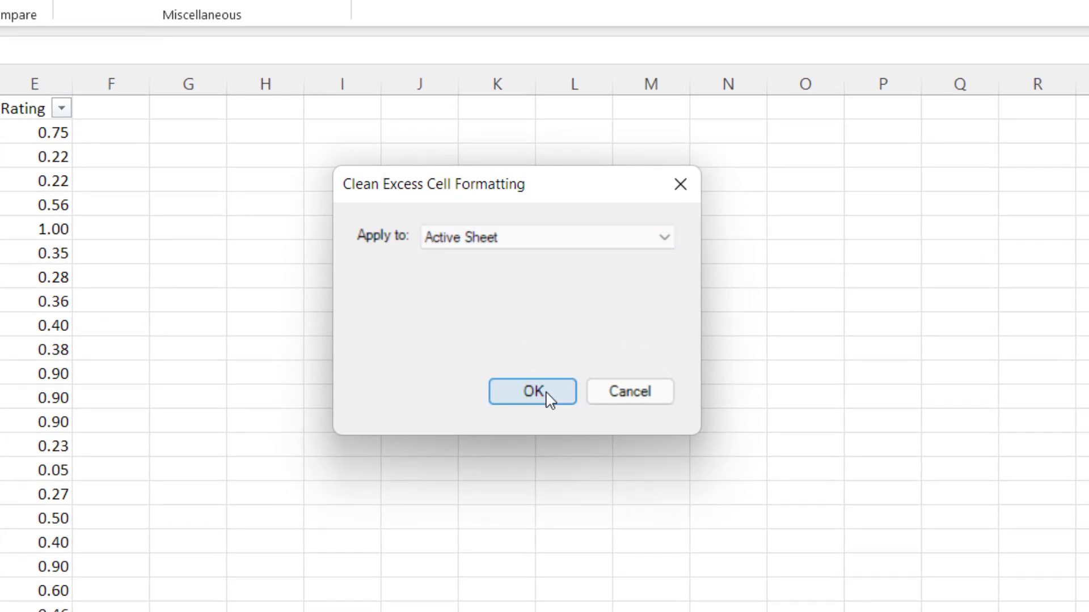
left_click(532, 391)
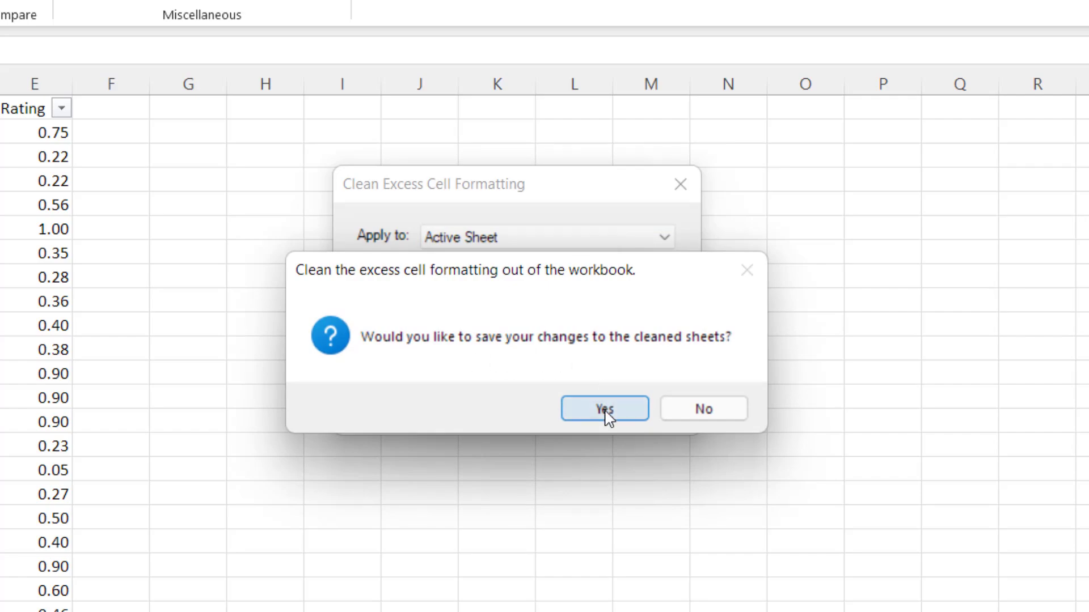
left_click(604, 408)
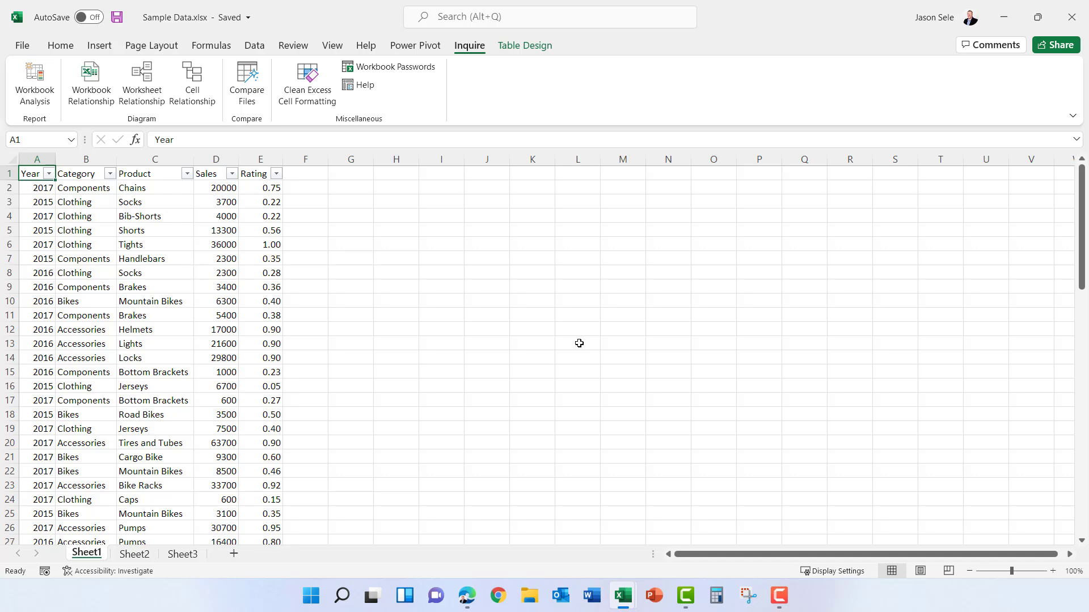
mouse_move(333, 253)
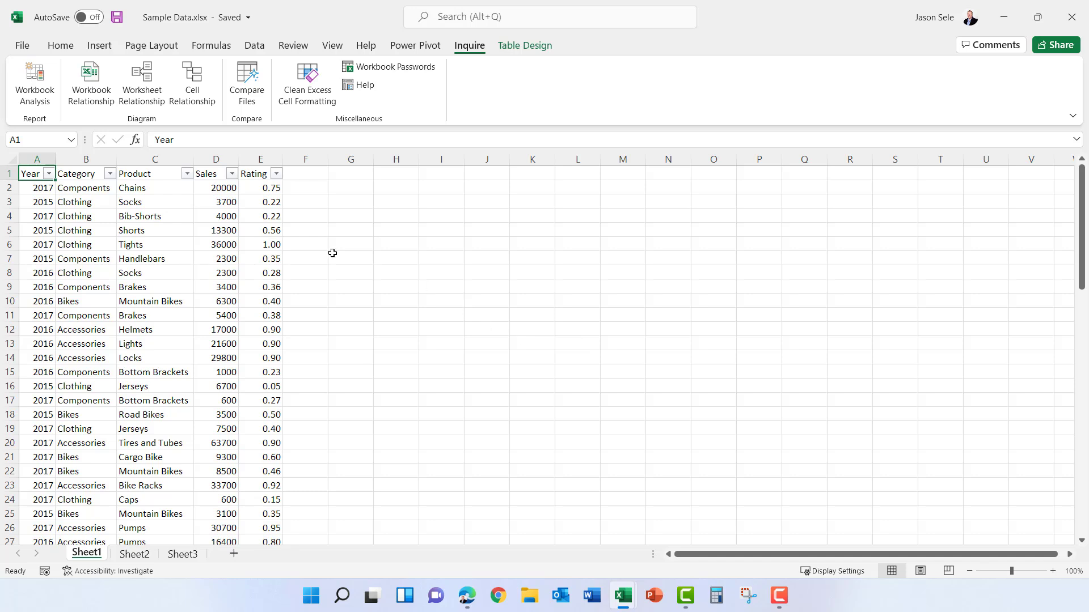
mouse_move(311, 318)
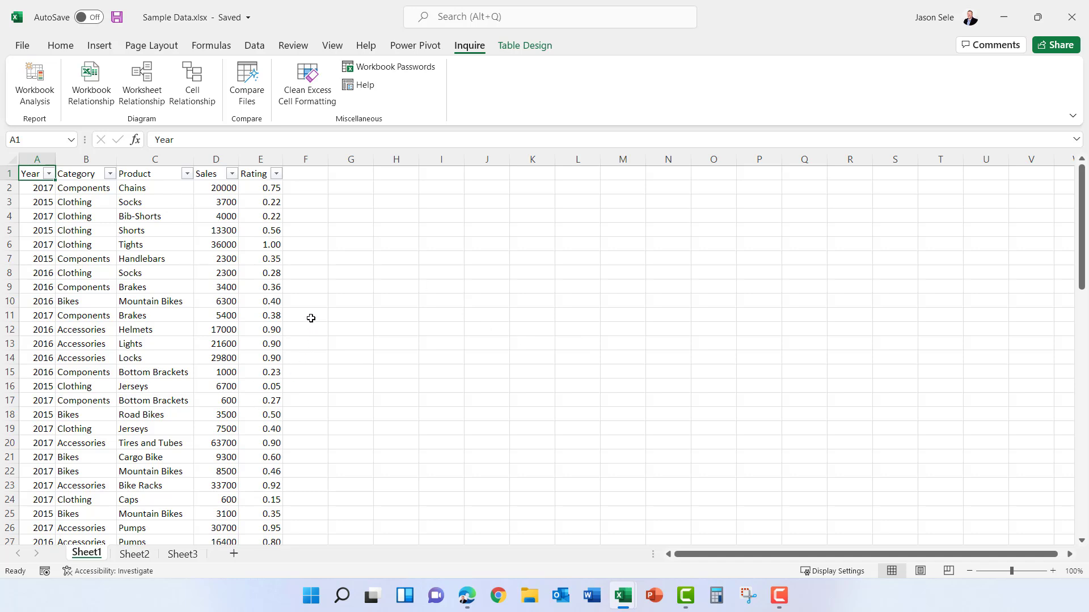
mouse_move(594, 327)
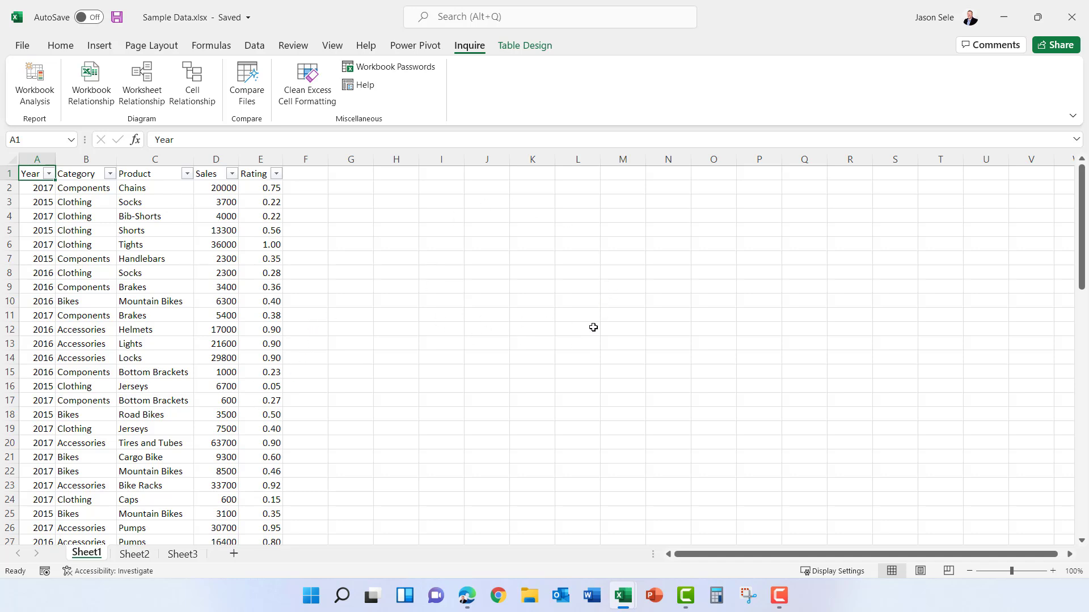
mouse_move(693, 242)
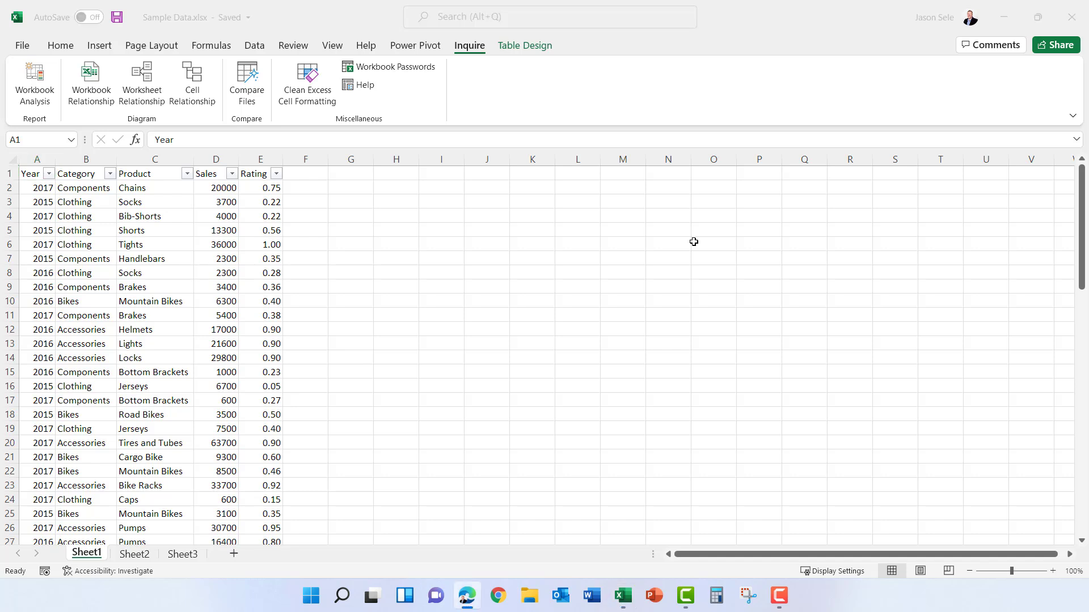
mouse_move(390, 66)
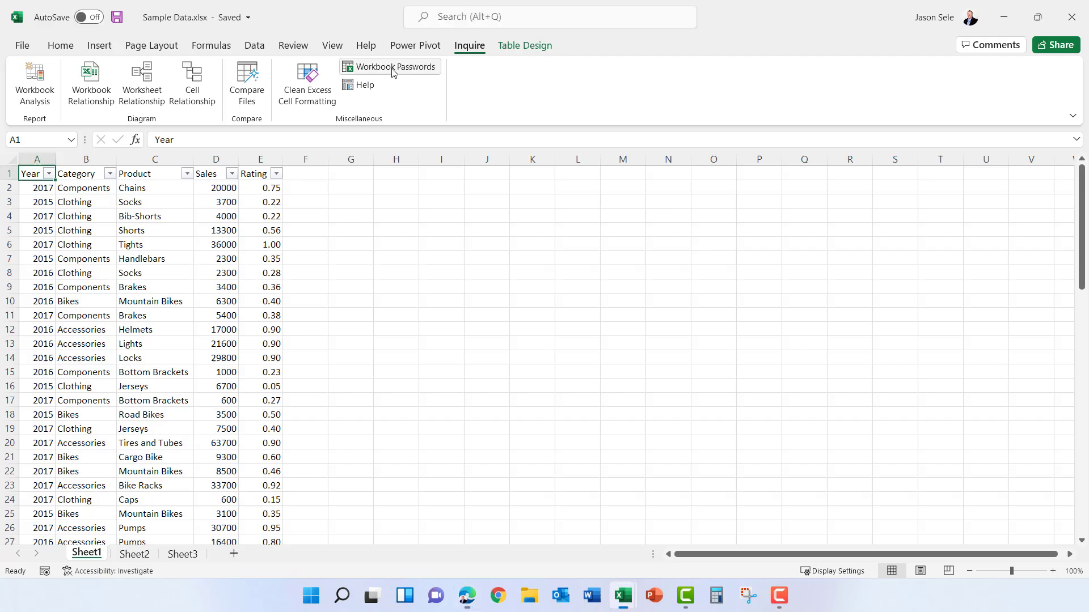
left_click(395, 66)
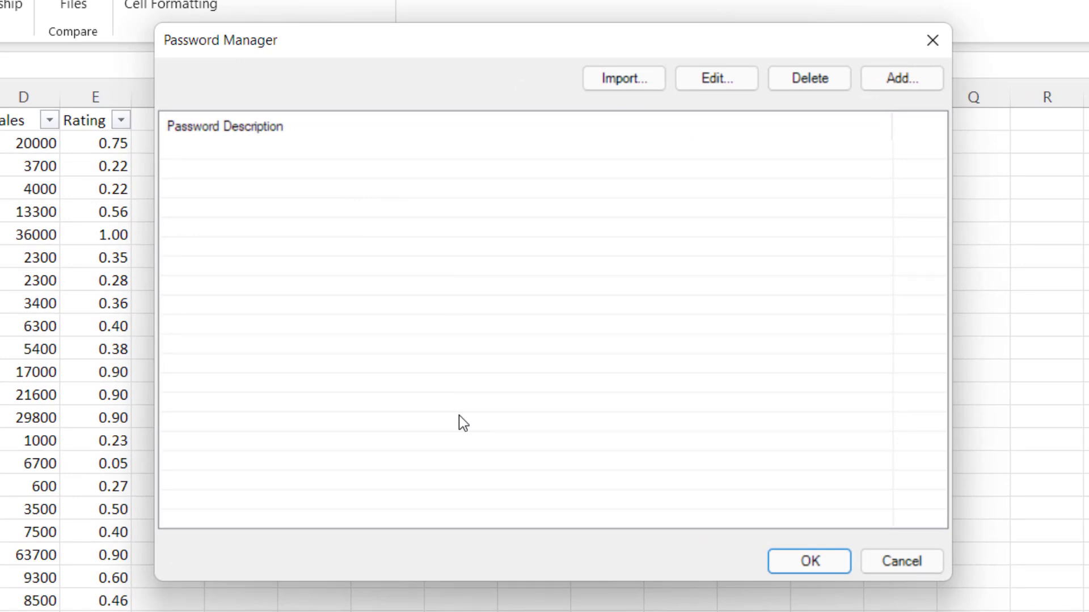
mouse_move(863, 144)
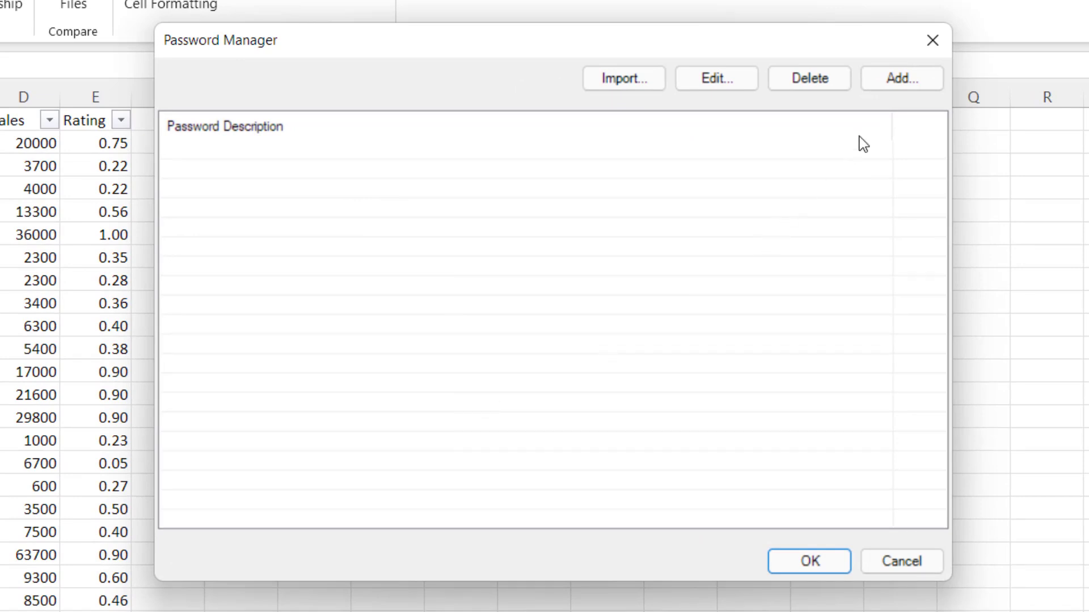
left_click(901, 79)
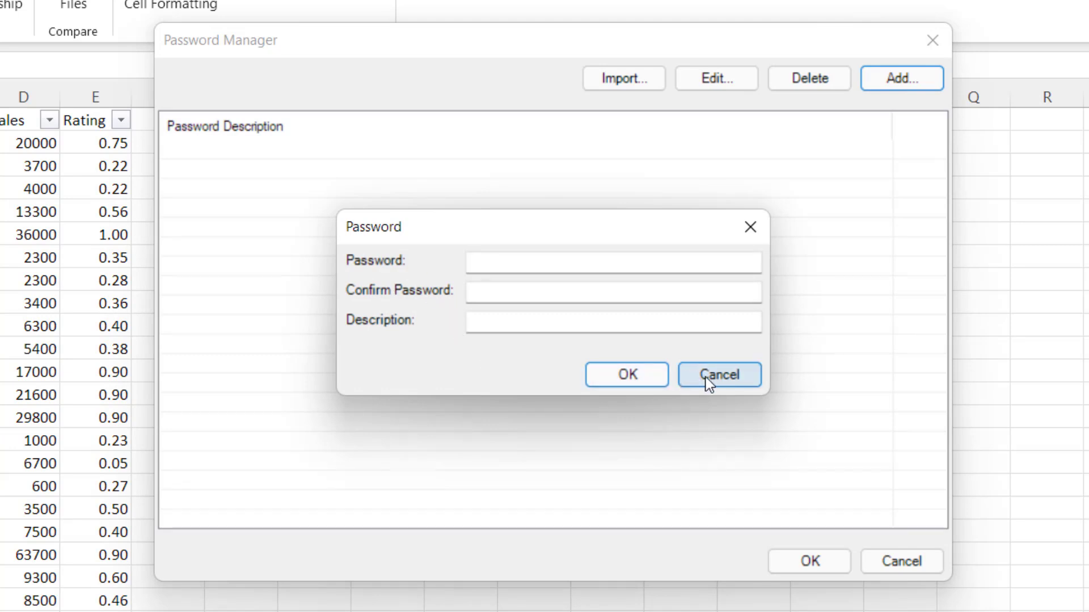
left_click(719, 374)
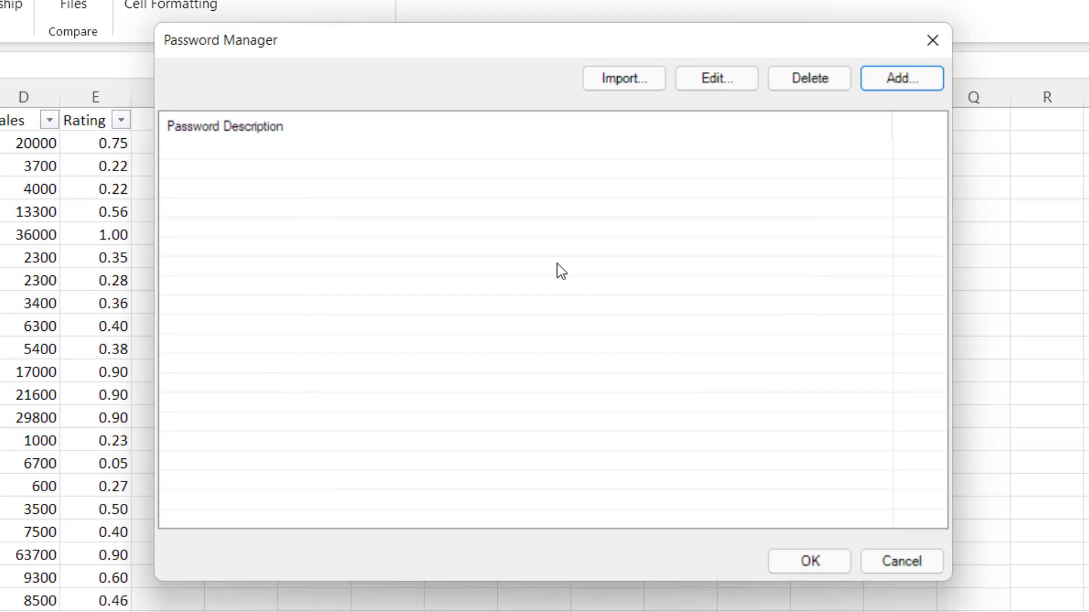
mouse_move(552, 262)
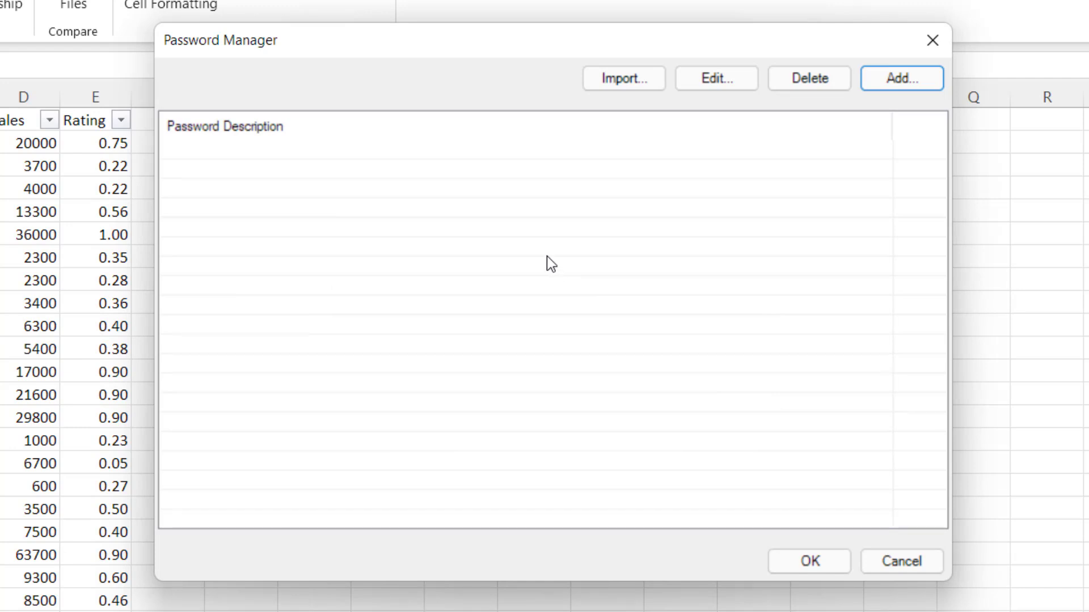
mouse_move(477, 250)
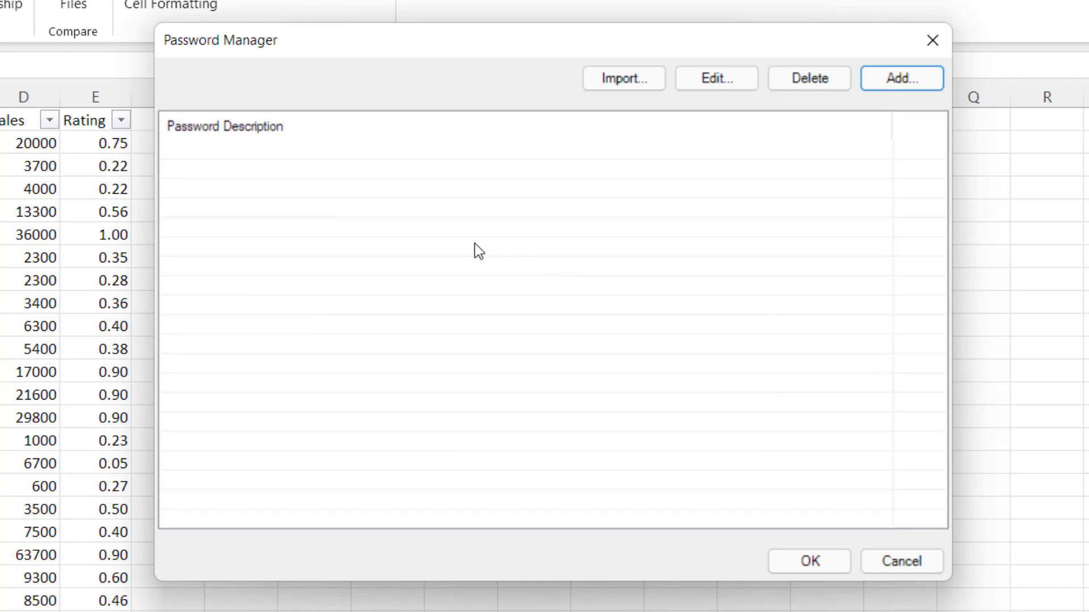
mouse_move(767, 199)
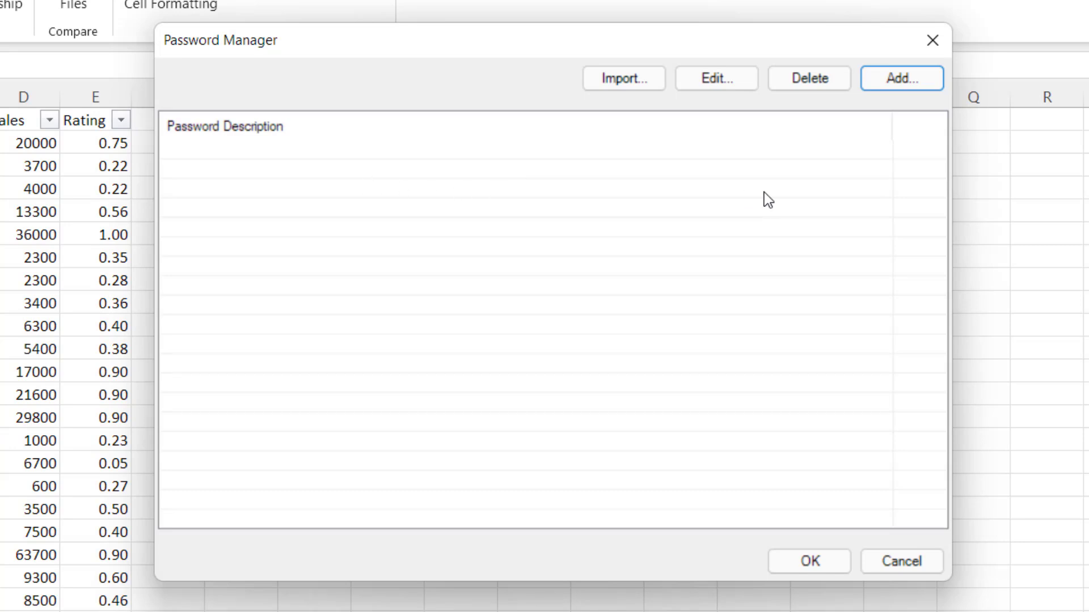
mouse_move(868, 401)
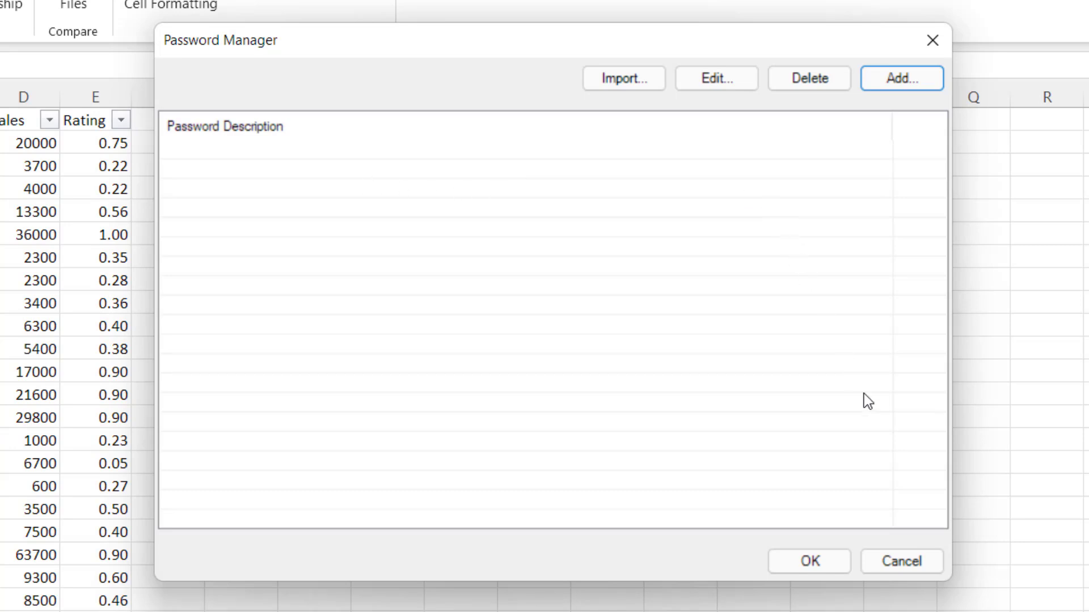
mouse_move(592, 248)
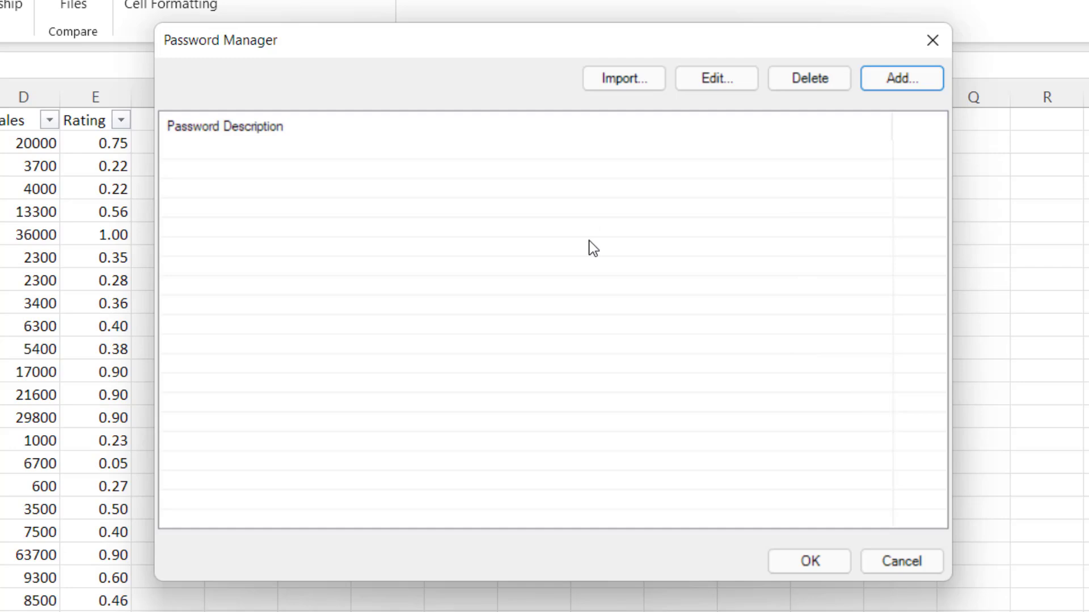
left_click(900, 561)
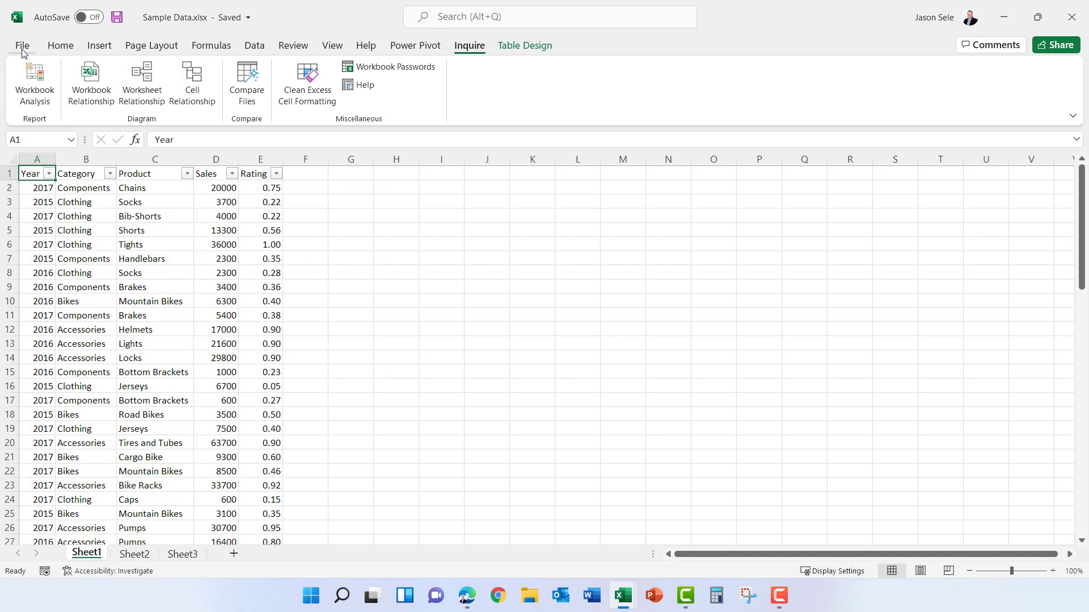
left_click(22, 45)
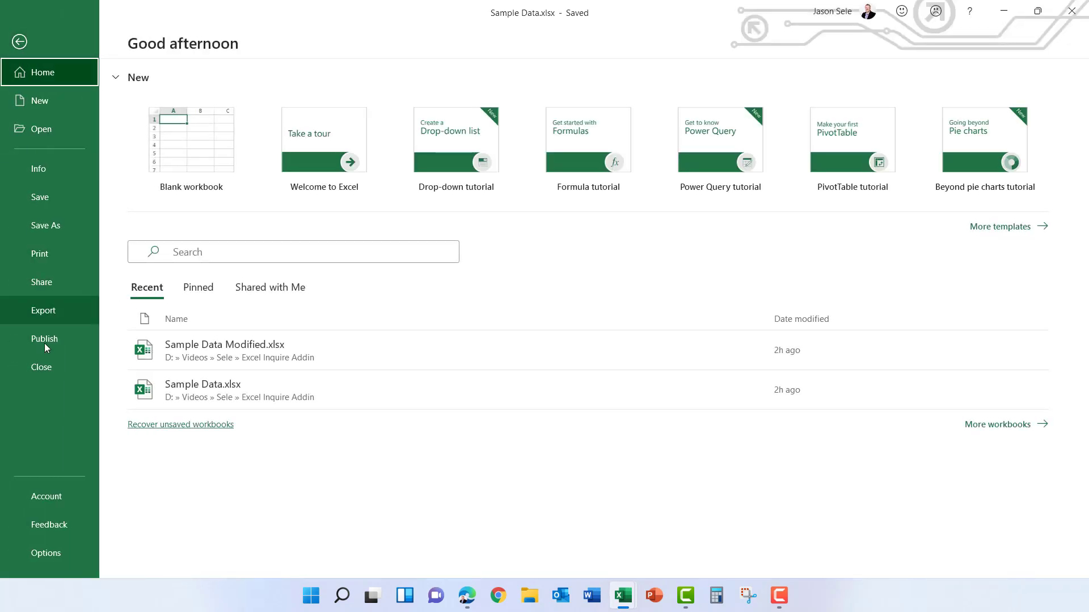
left_click(45, 553)
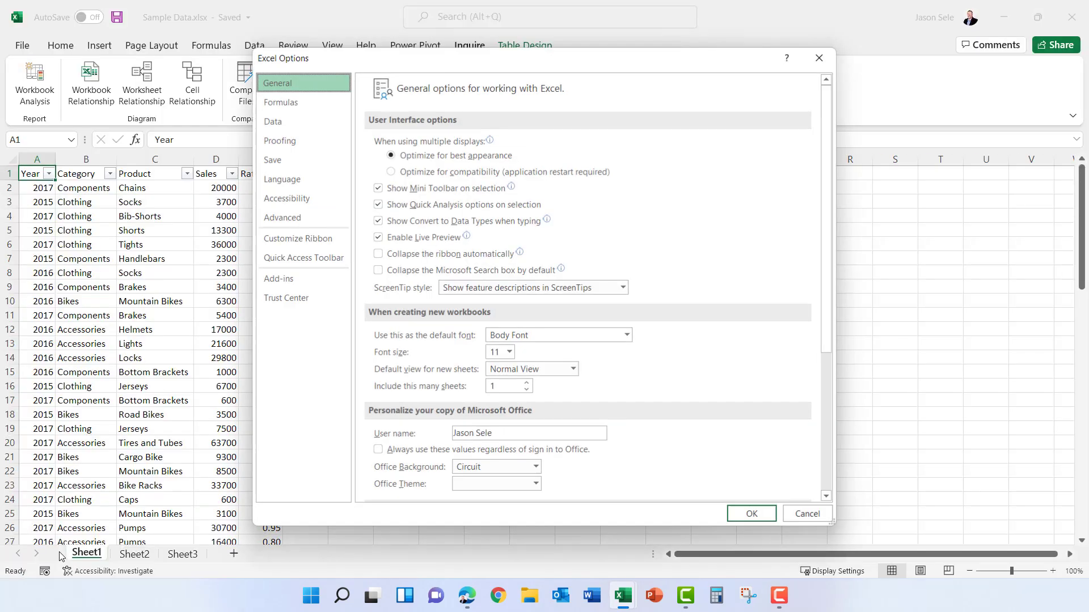
left_click(279, 279)
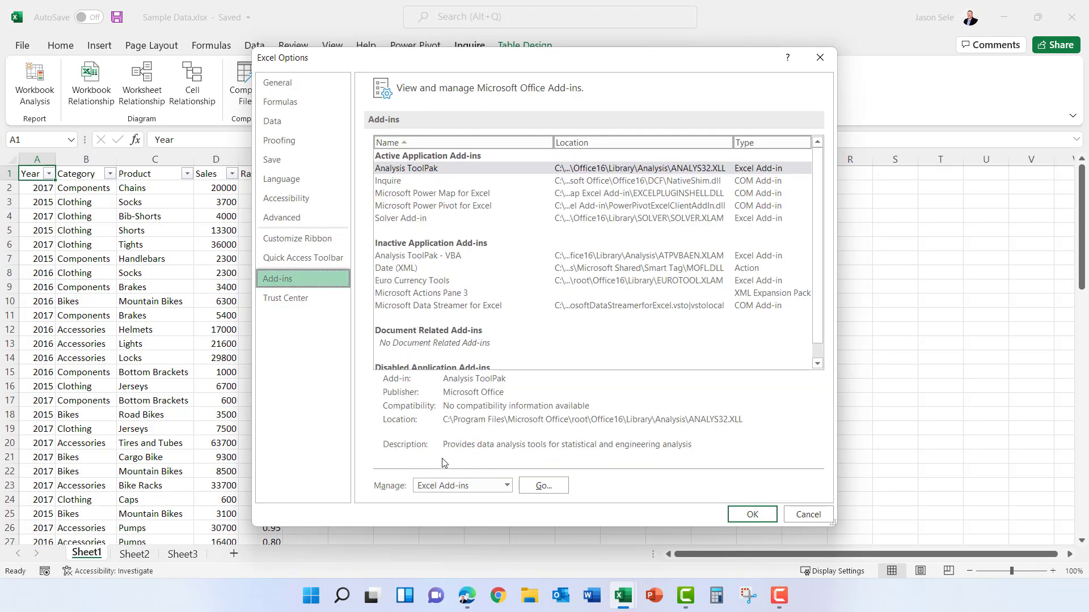
left_click(462, 484)
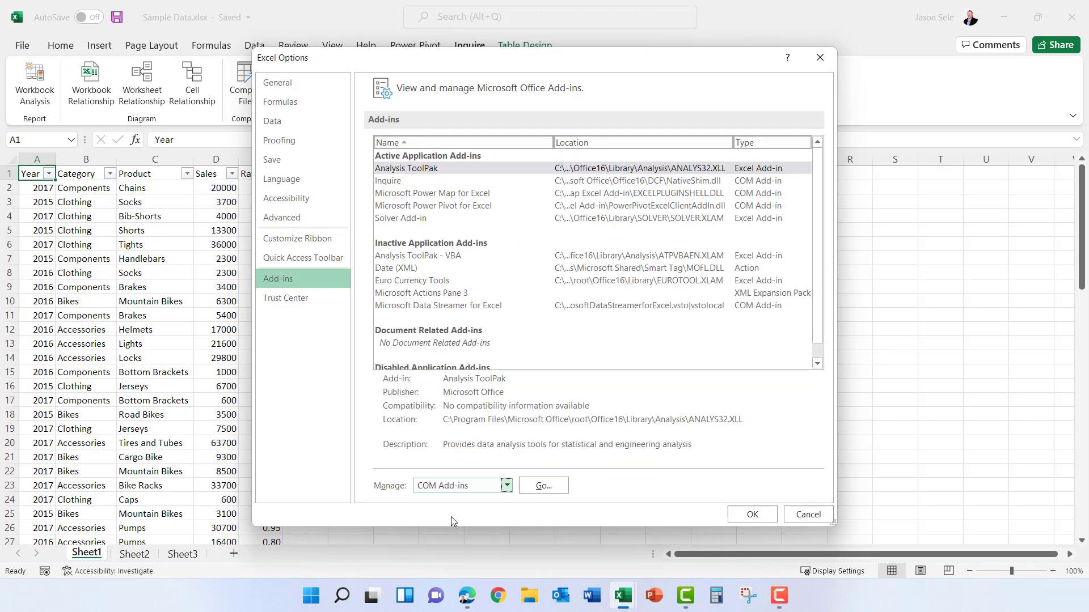
left_click(542, 484)
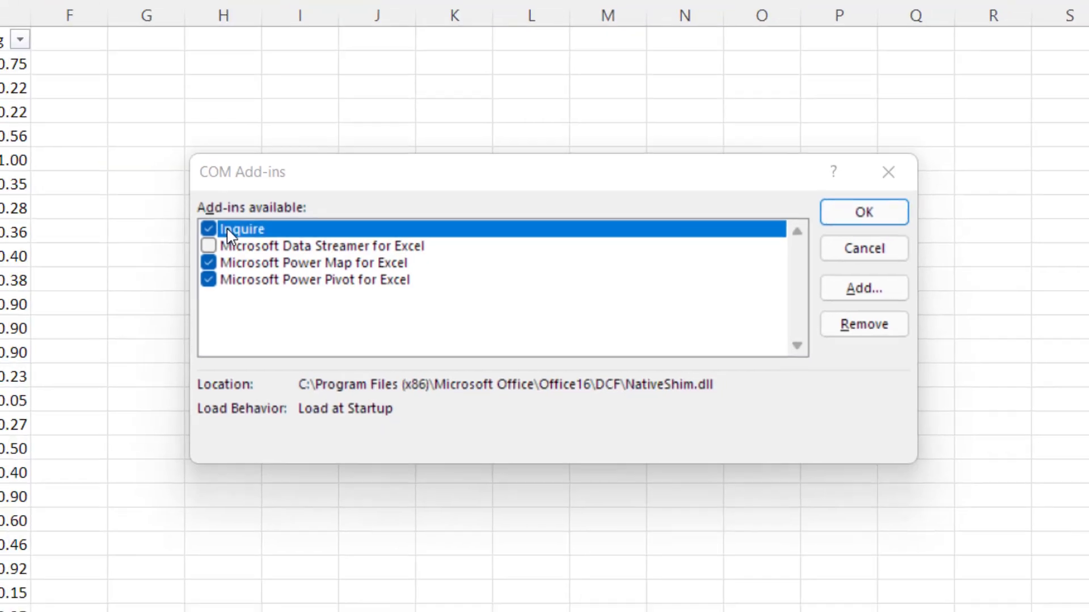
left_click(862, 212)
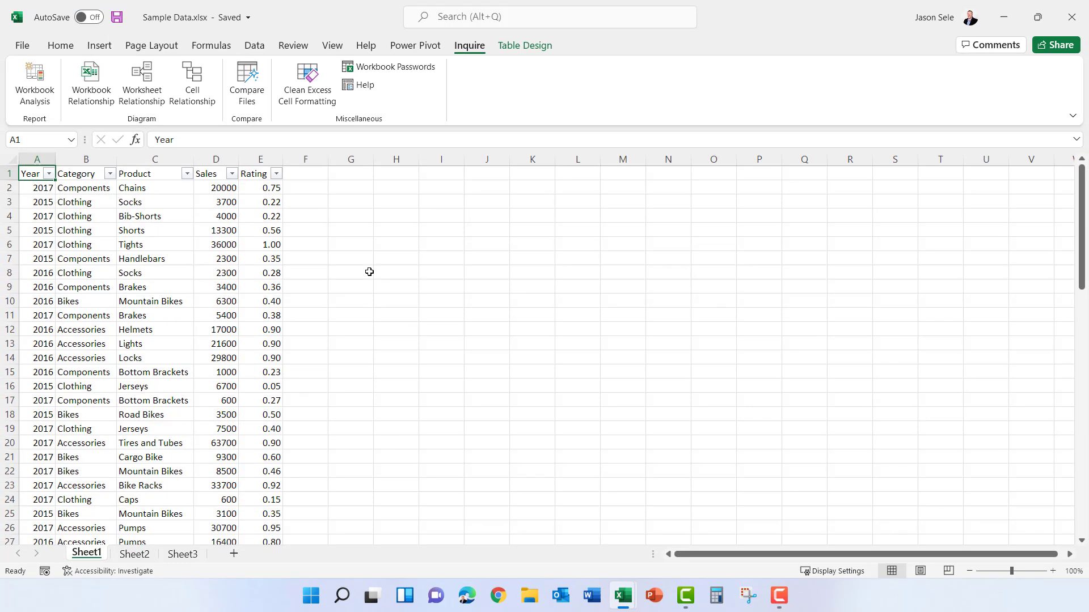